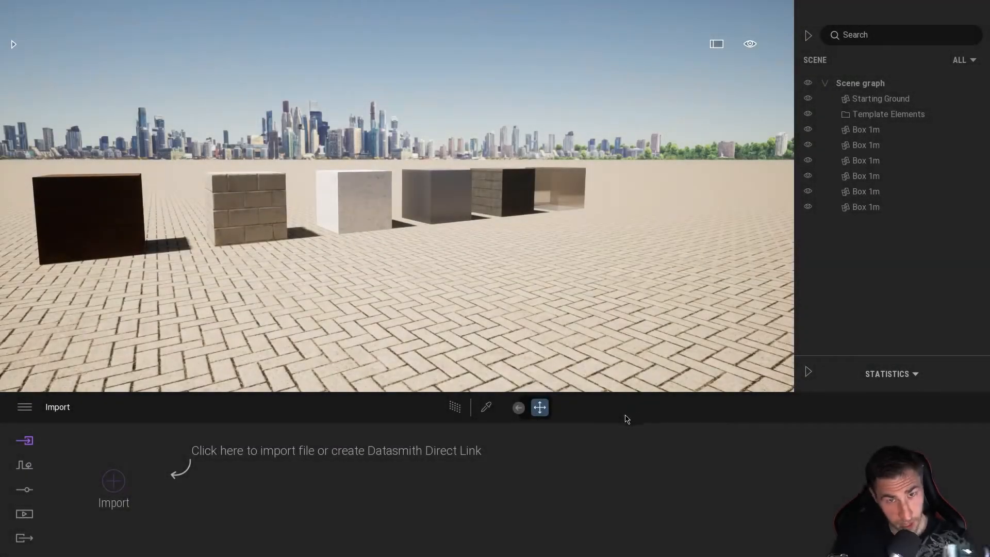
mouse_move(698, 474)
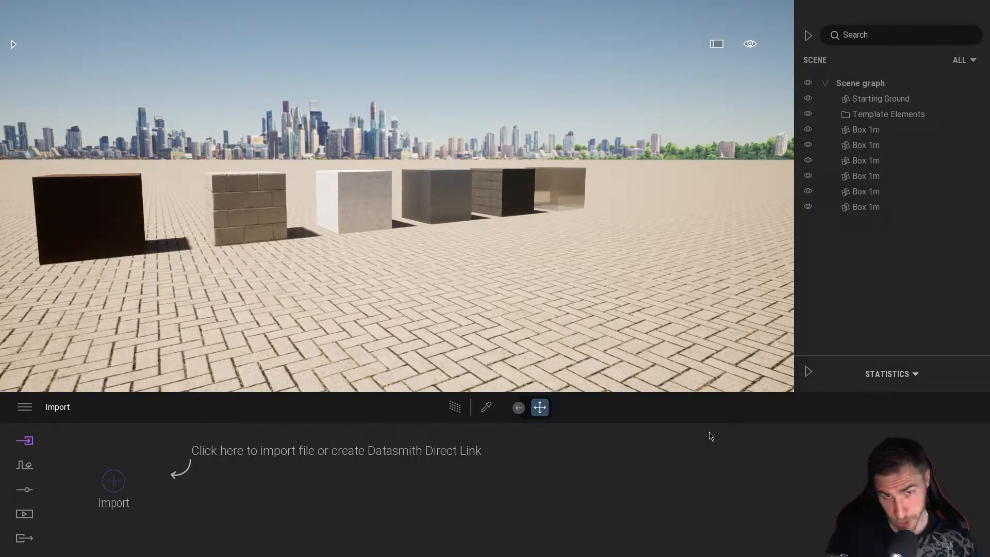
mouse_move(724, 408)
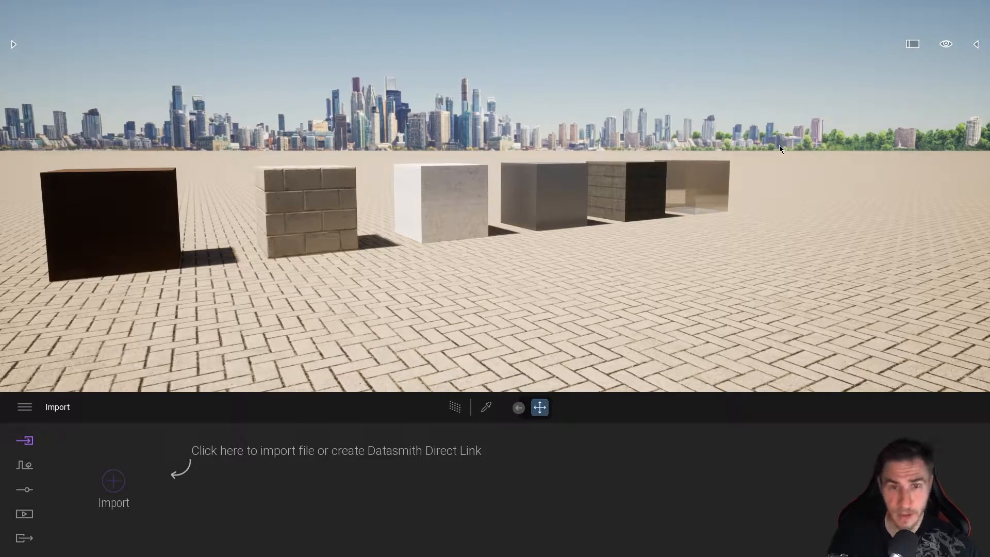
mouse_move(763, 107)
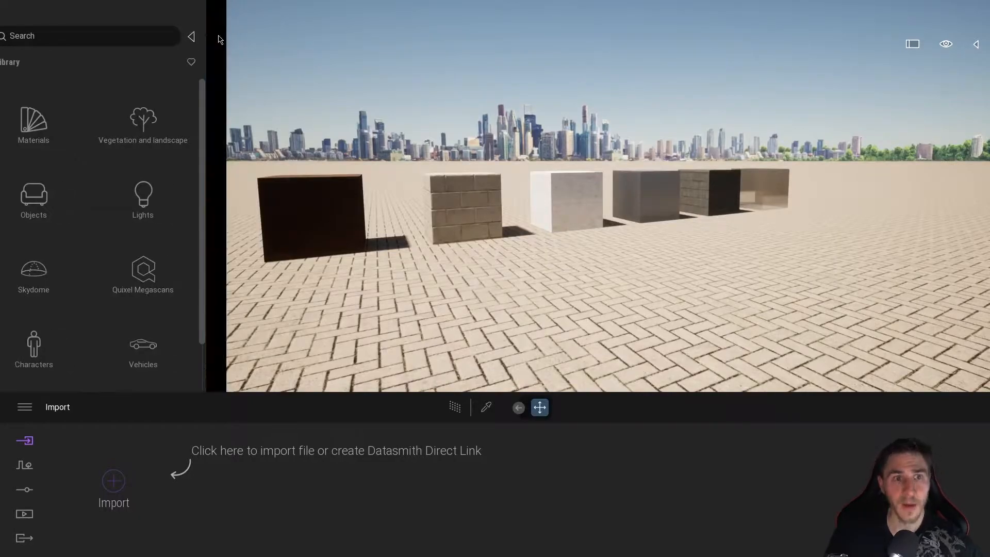
Close the asset library and show the scene graph with Starting Ground, Template Elements and six boxes.
click(191, 36)
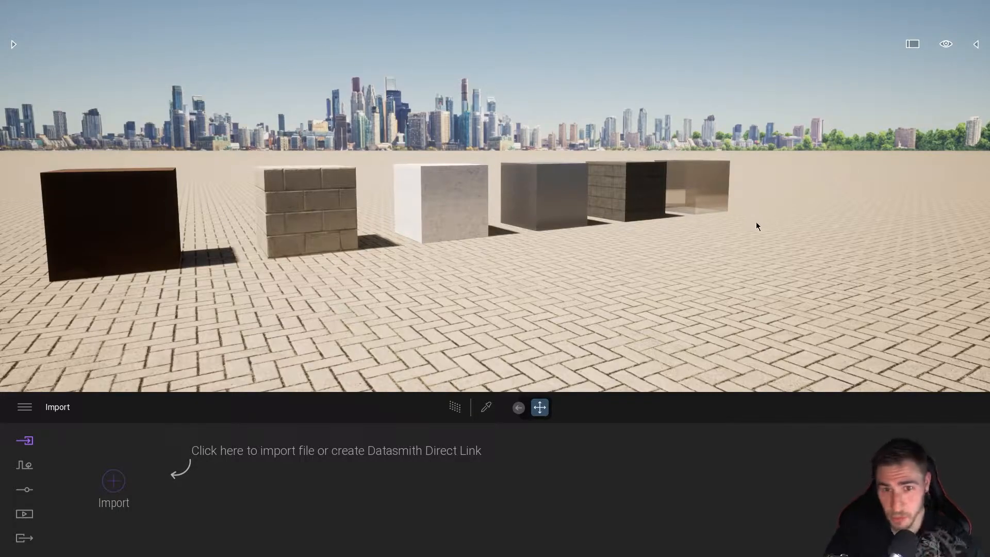
mouse_move(833, 278)
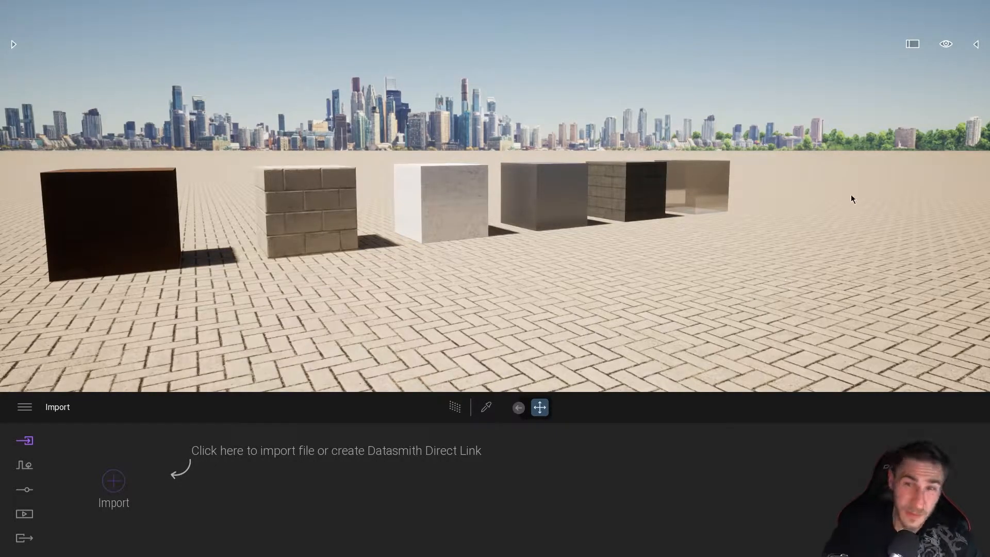
mouse_move(749, 205)
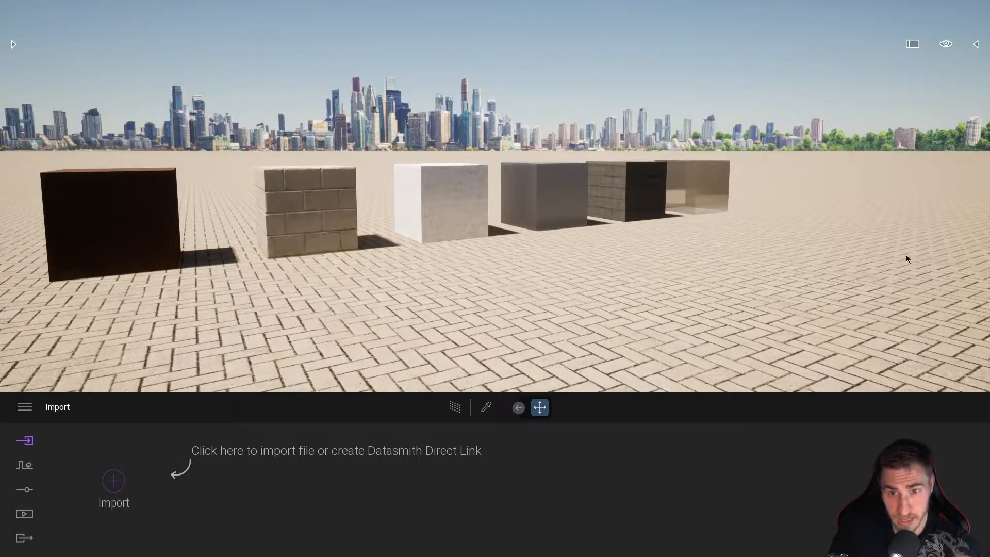
mouse_move(768, 355)
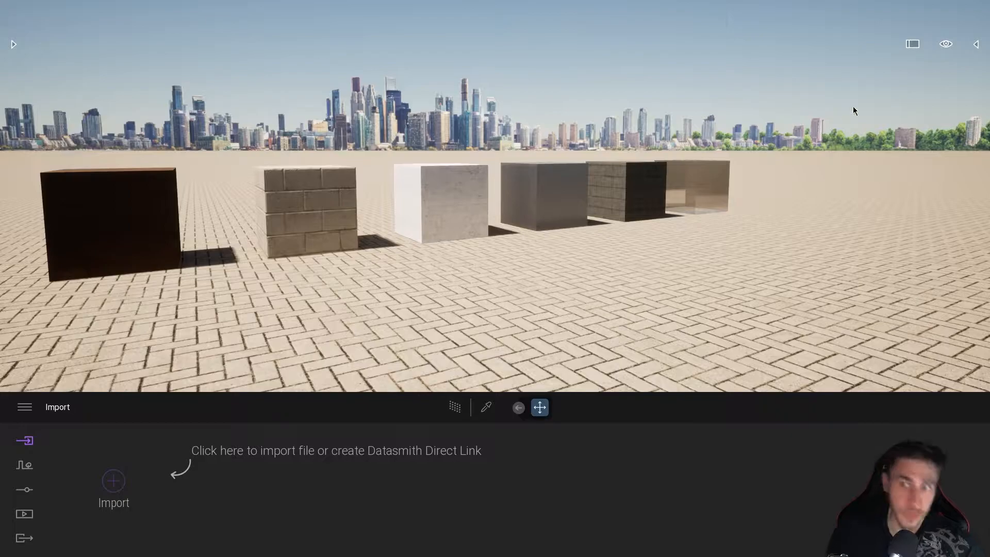
click(976, 43)
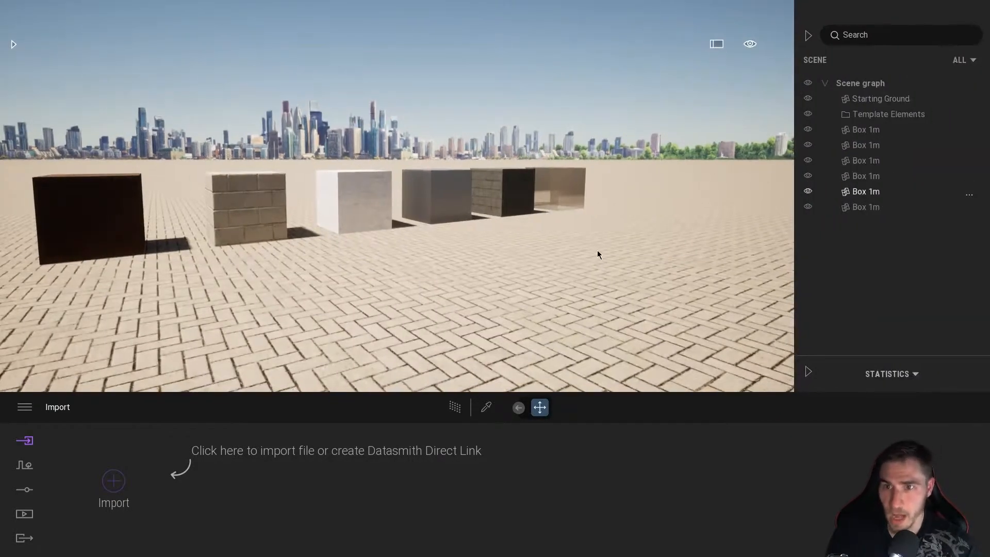
click(865, 176)
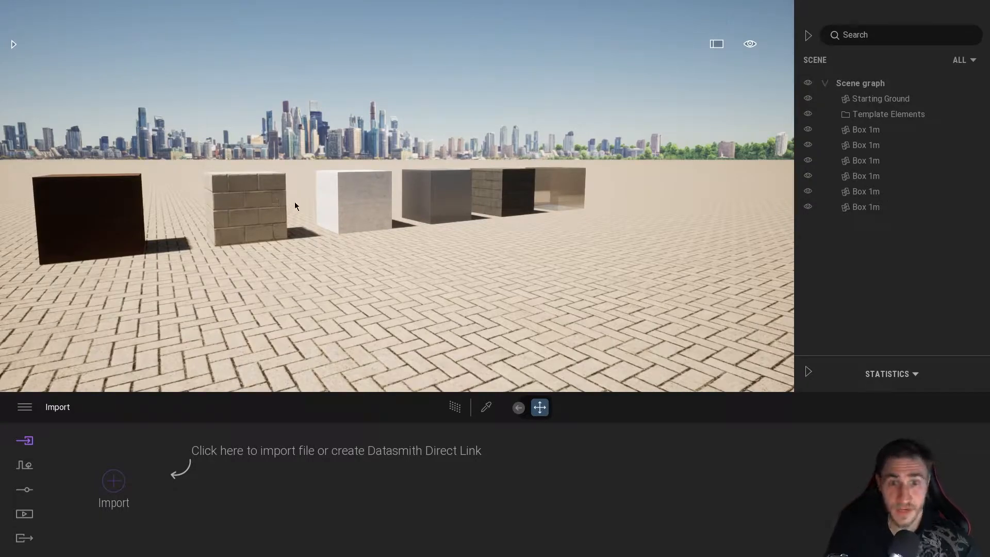
mouse_move(616, 200)
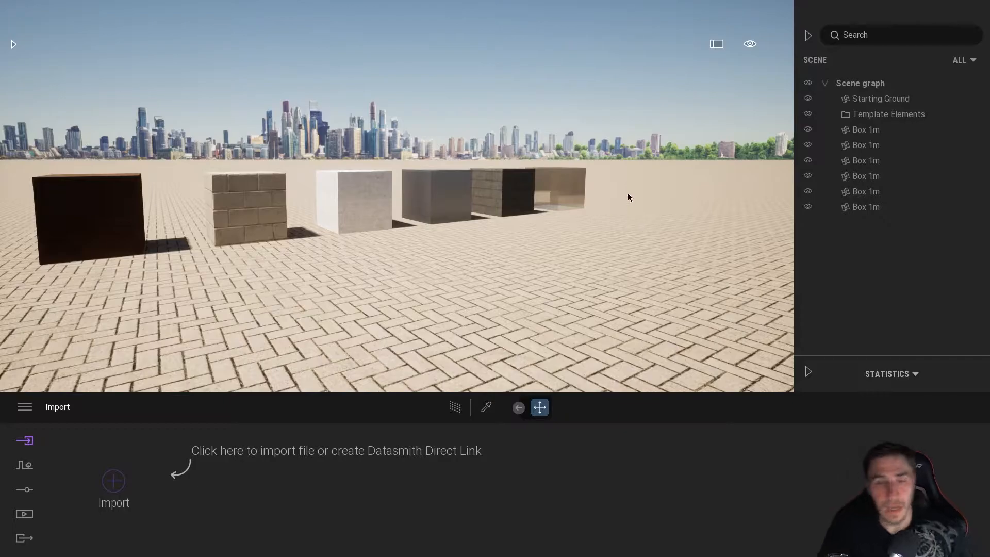
mouse_move(351, 209)
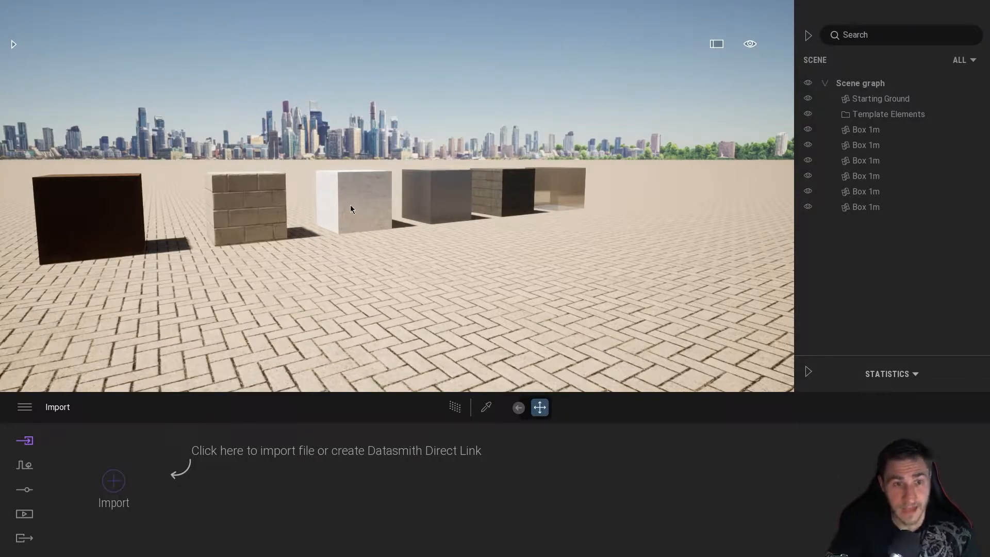
mouse_move(345, 444)
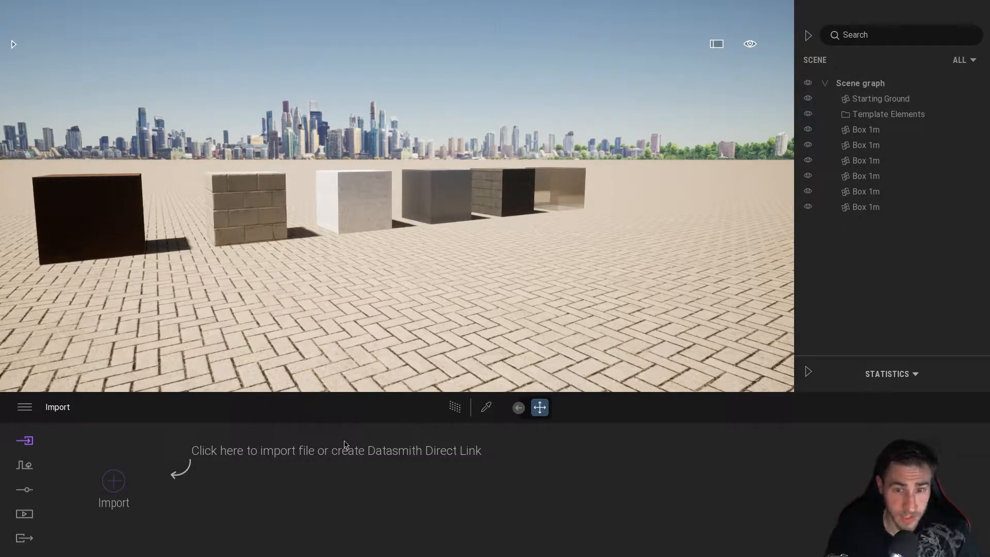
Pick Cinderblock 01 from the brick box, list the six scene materials, and stop picking.
click(486, 407)
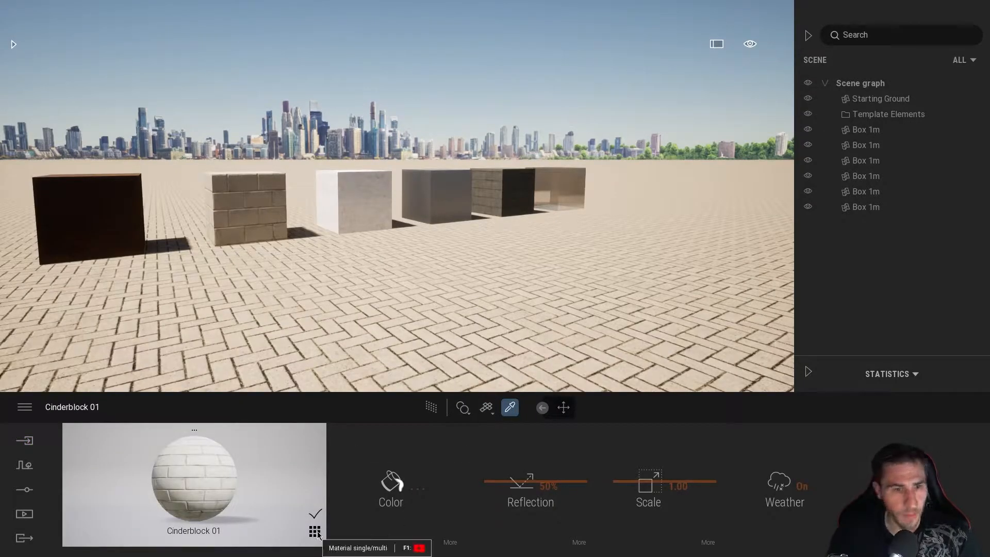
click(314, 532)
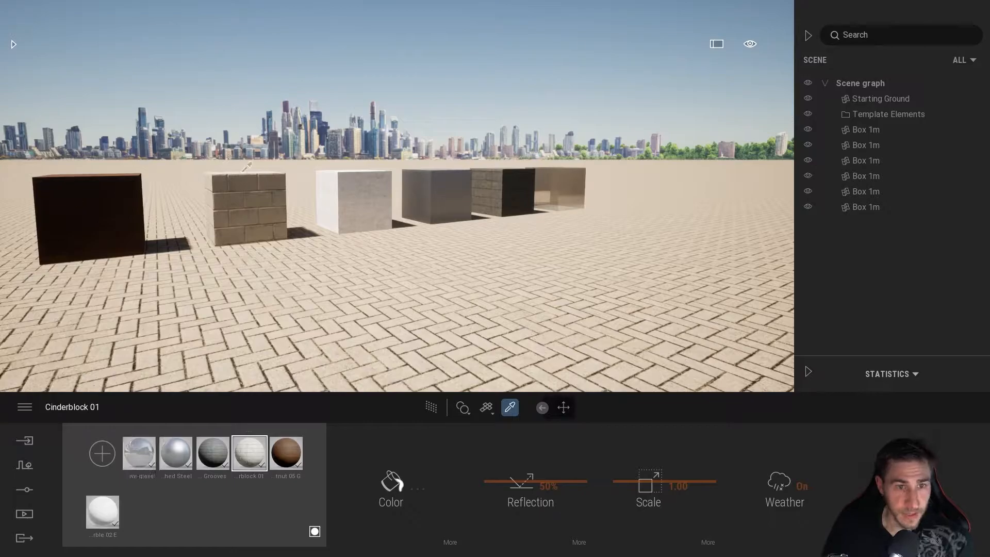
click(139, 453)
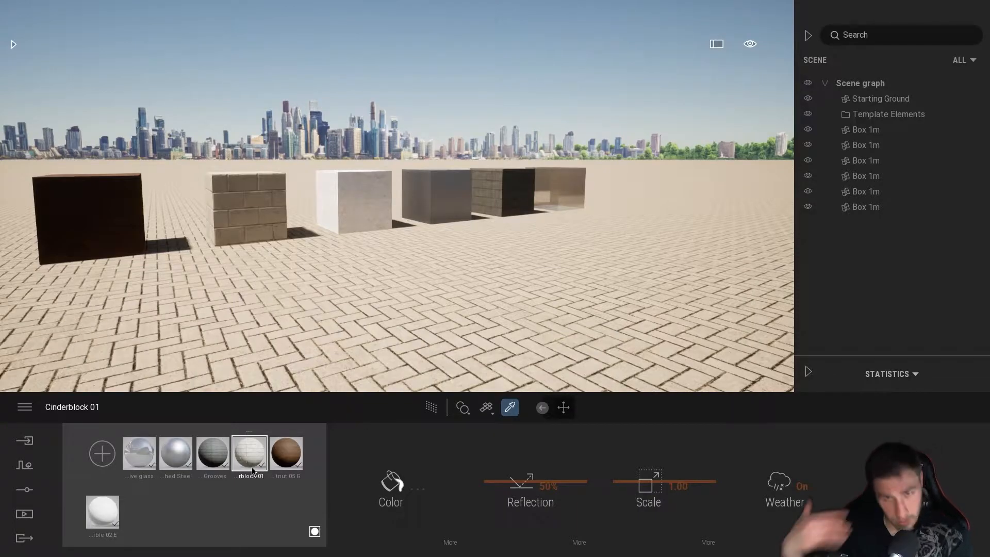
mouse_move(388, 421)
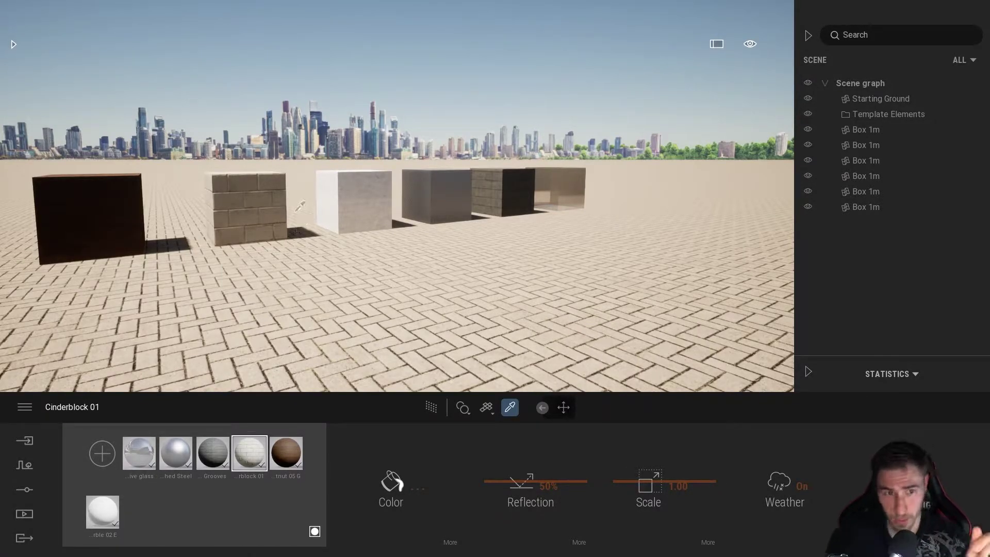
click(243, 202)
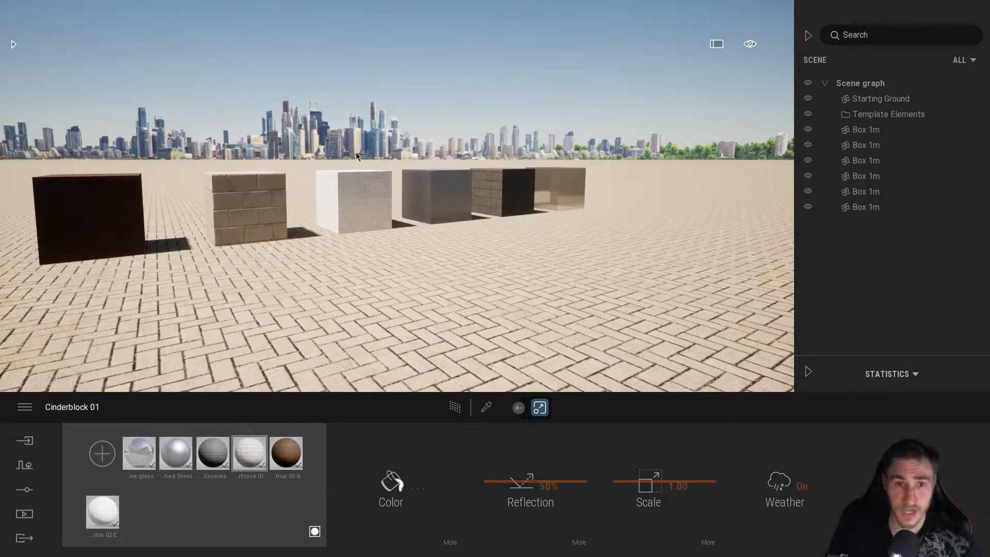
mouse_move(273, 227)
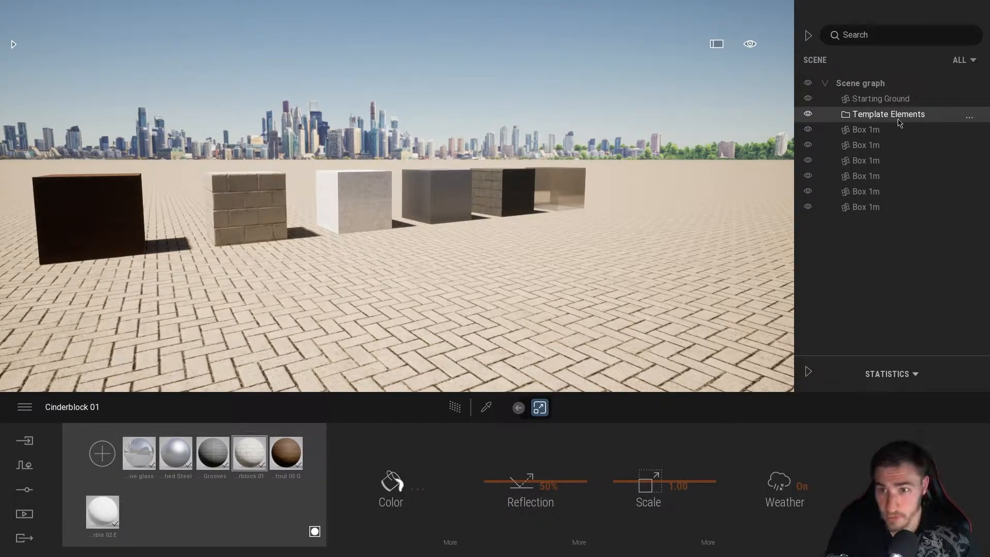
Select, collapse and toggle visibility of the Template Elements group, then finish material editing.
click(866, 129)
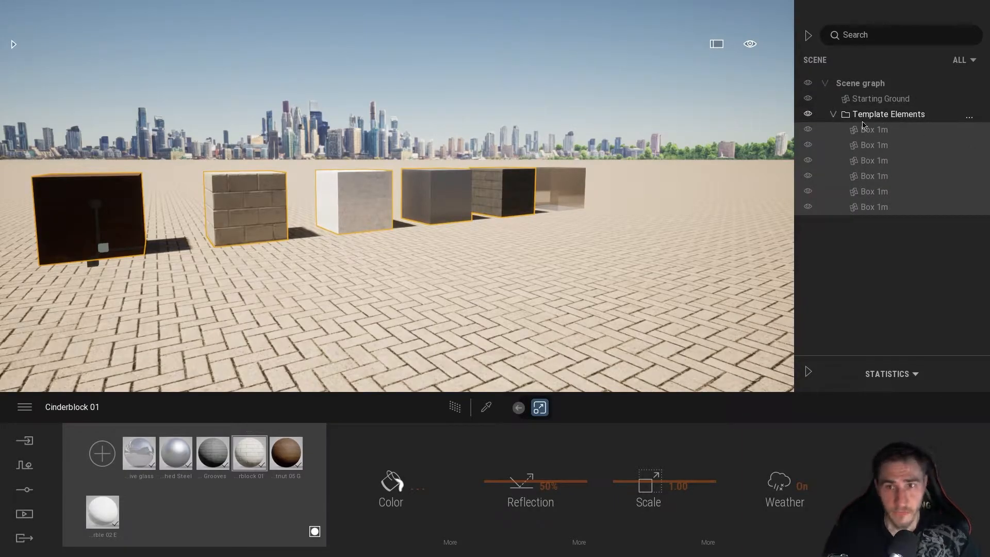
click(833, 113)
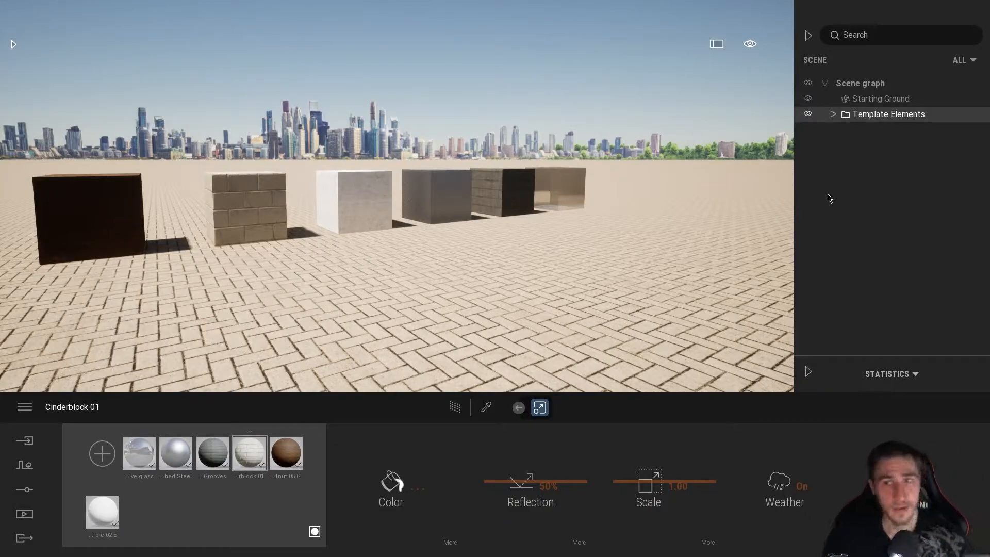
mouse_move(622, 292)
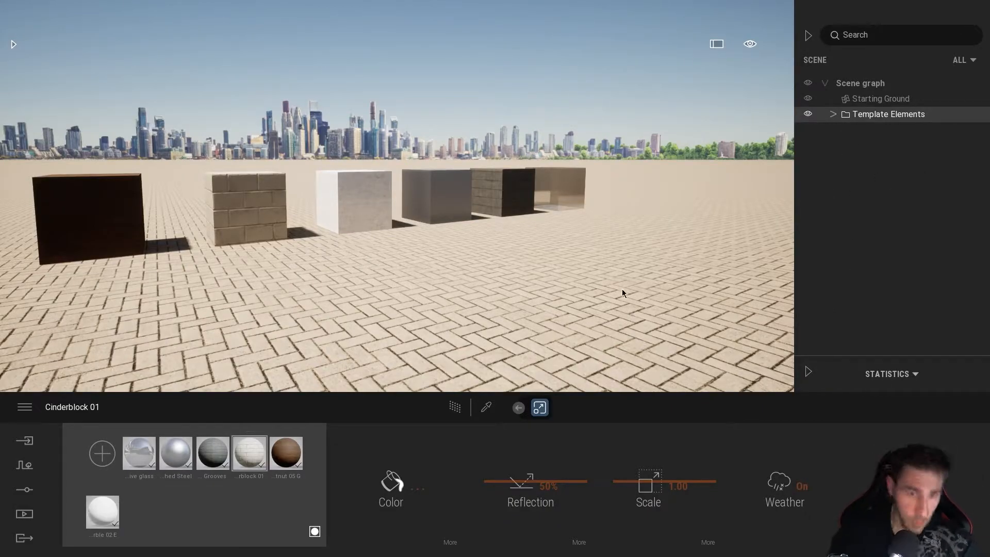
mouse_move(814, 212)
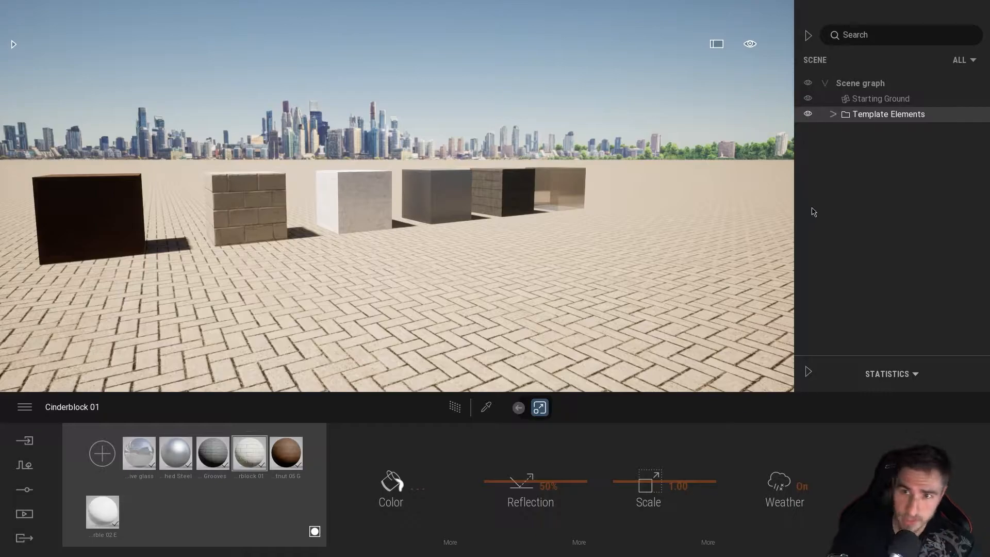
mouse_move(475, 239)
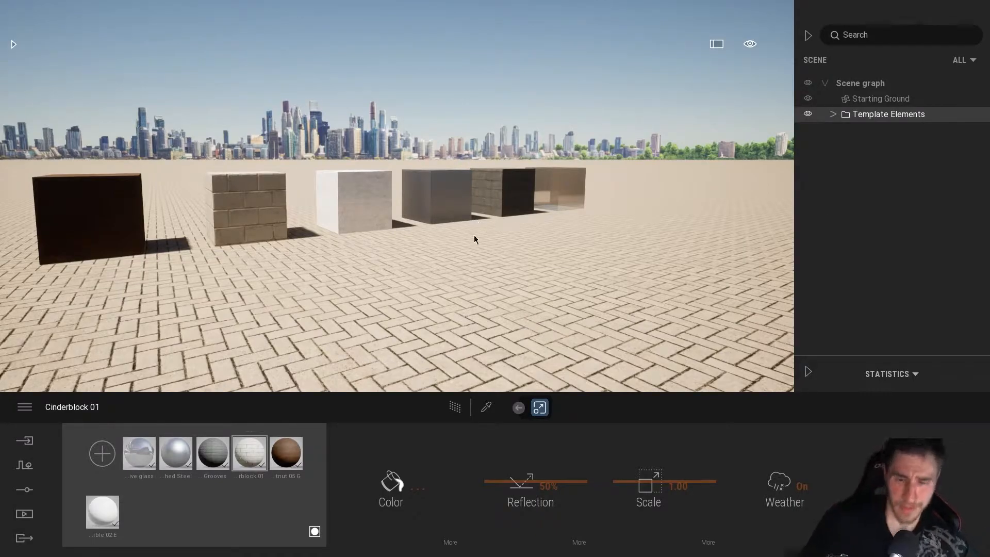
mouse_move(819, 172)
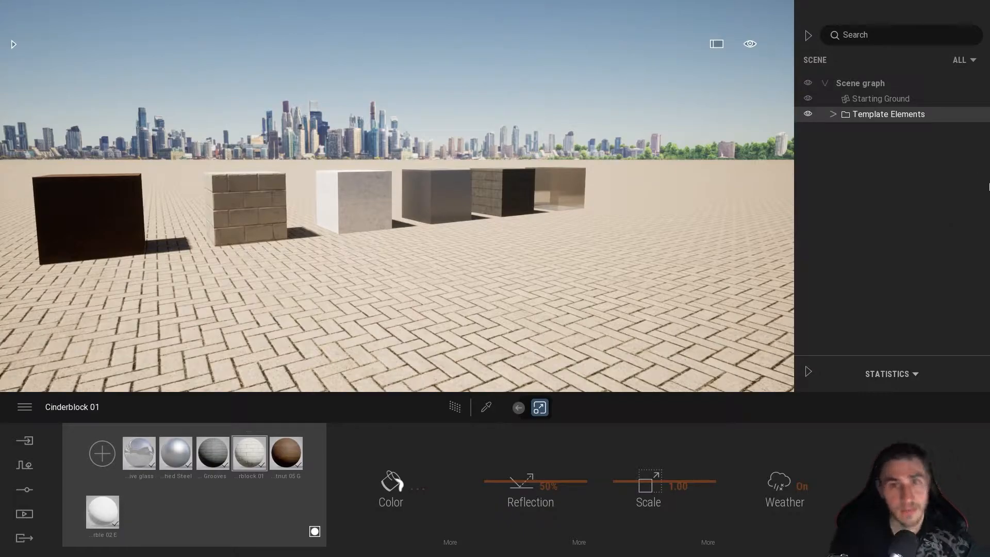
click(808, 115)
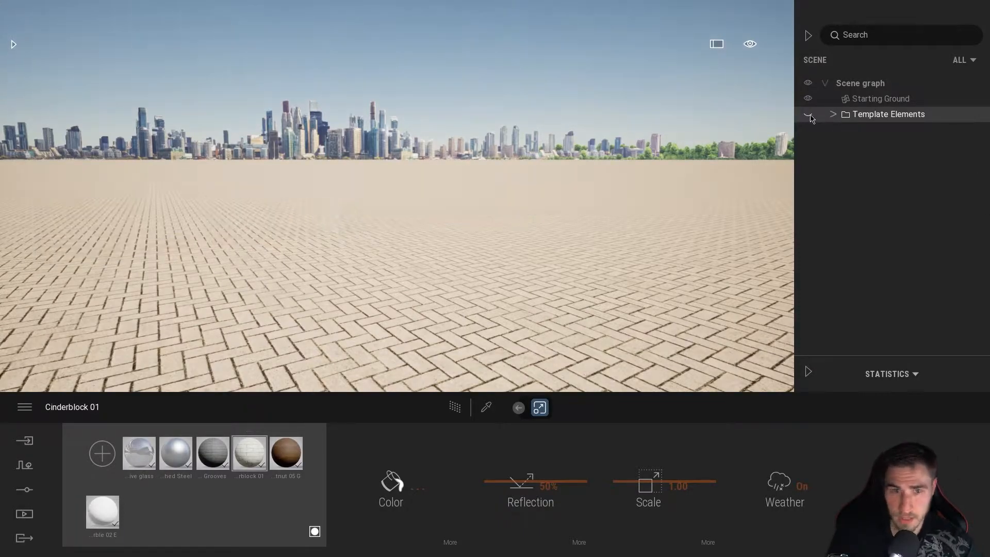
click(808, 115)
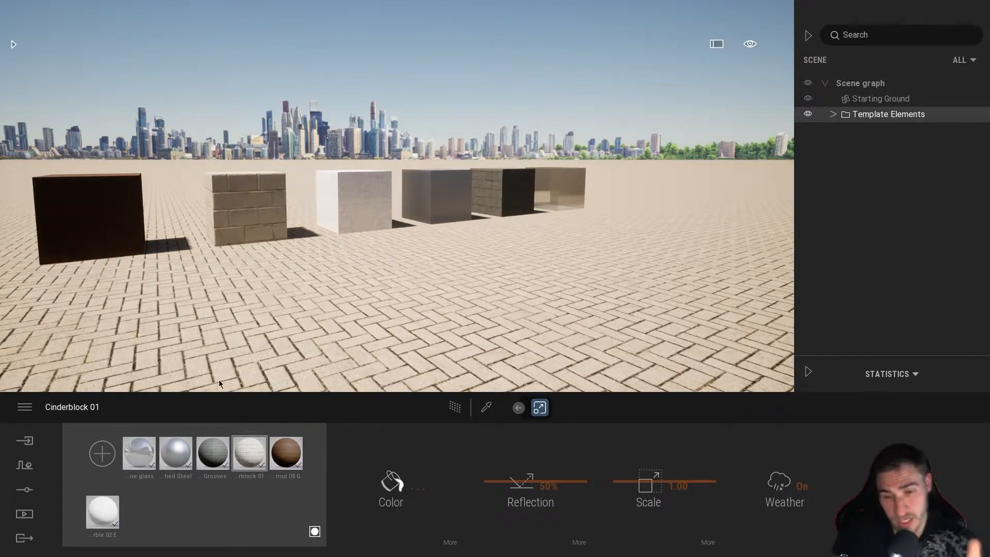
mouse_move(404, 287)
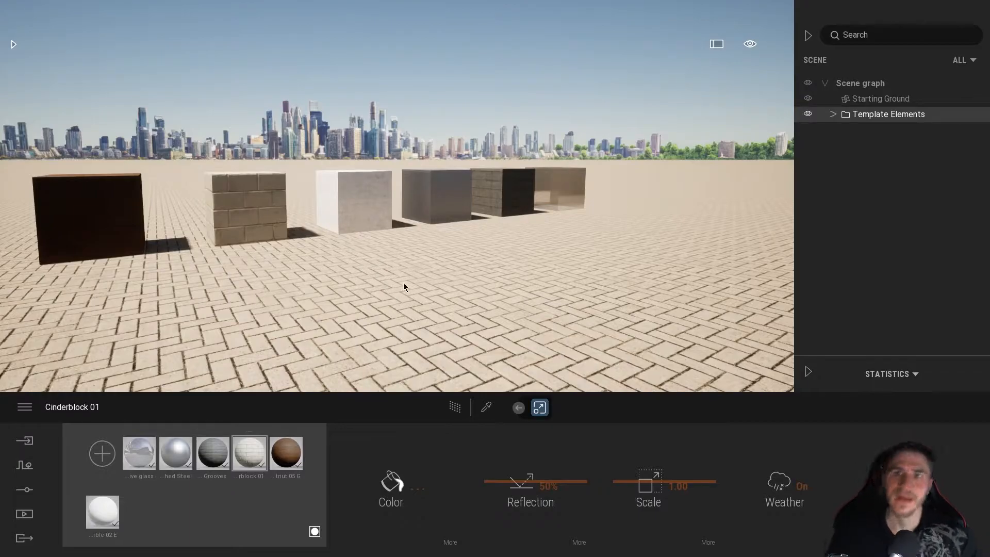
mouse_move(368, 291)
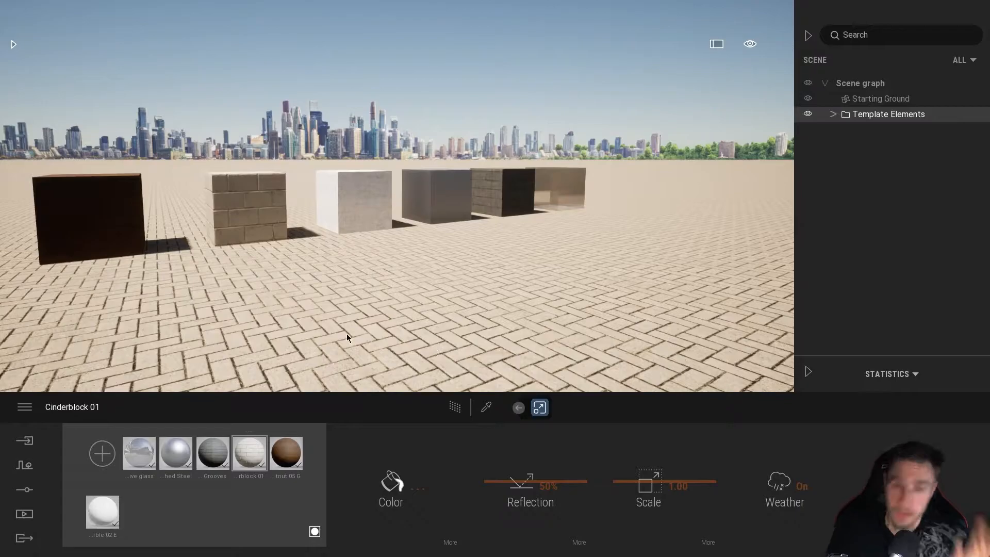
mouse_move(212, 250)
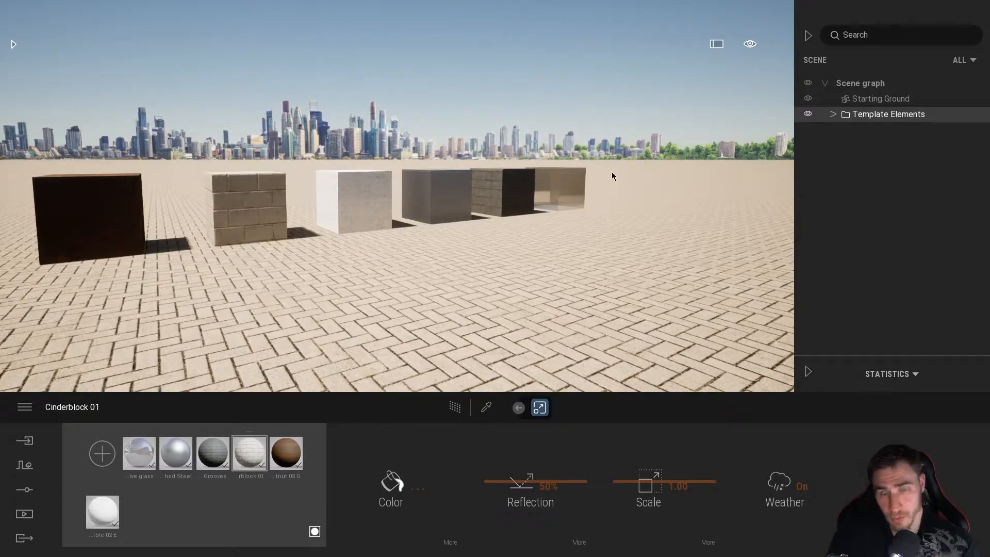
mouse_move(565, 92)
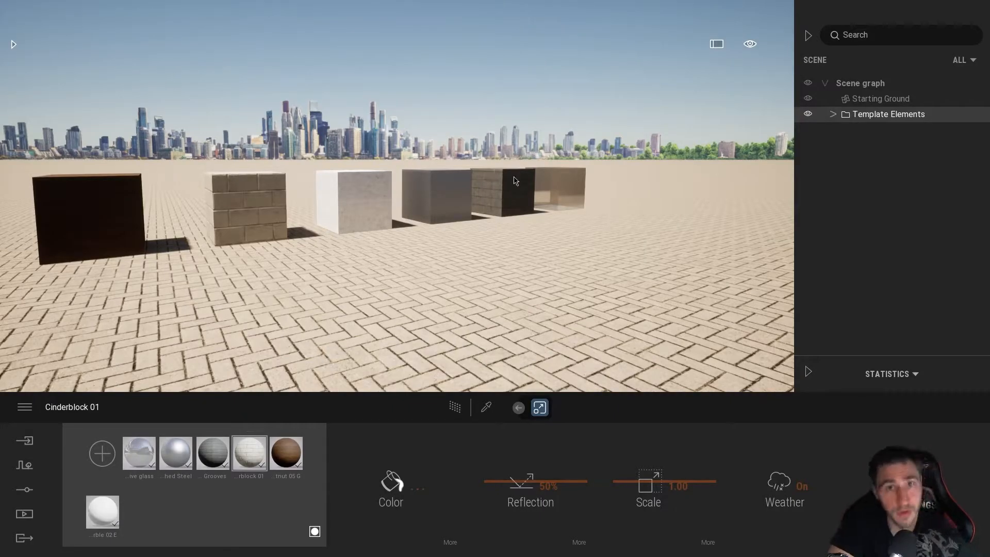
mouse_move(551, 205)
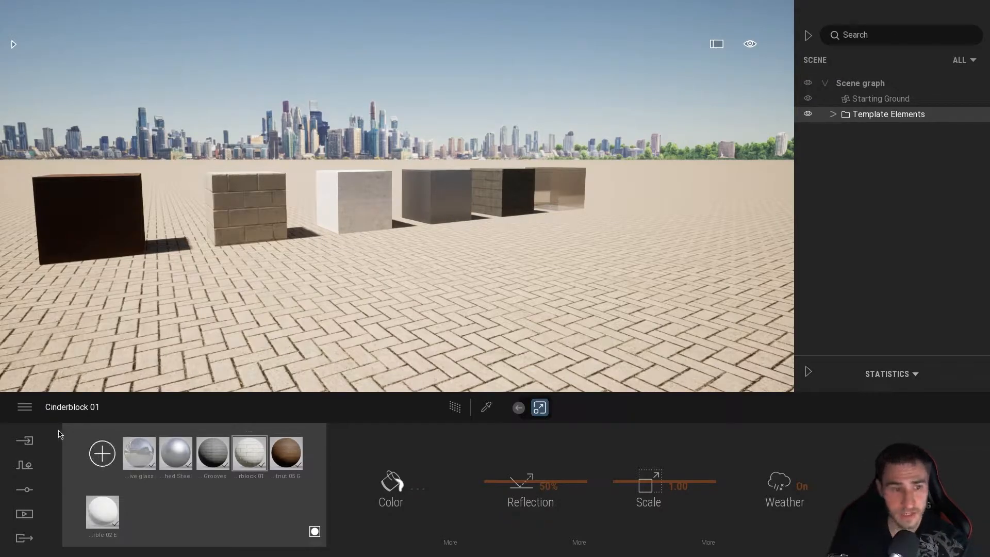
click(24, 440)
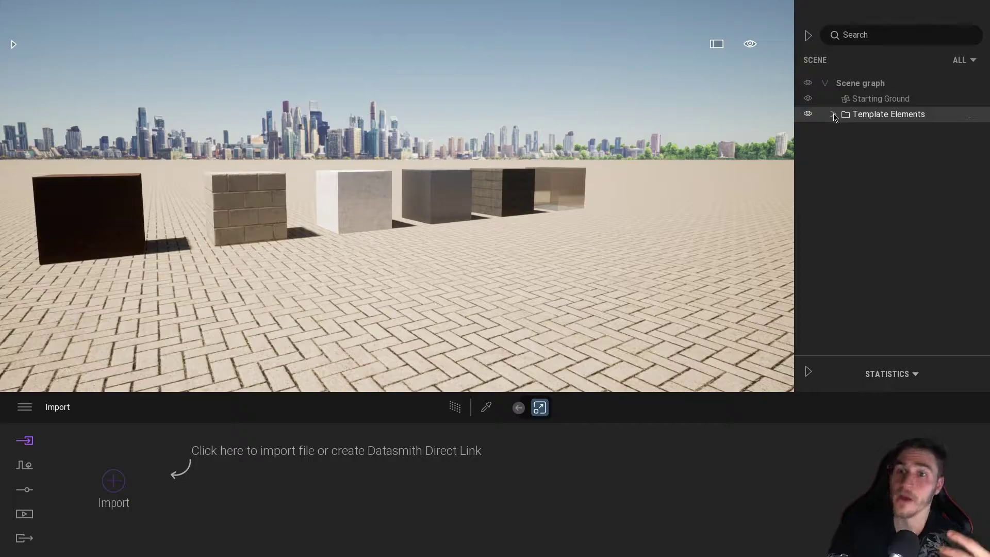
Expand Template Elements to list its six boxes and show the lighting settings.
click(834, 113)
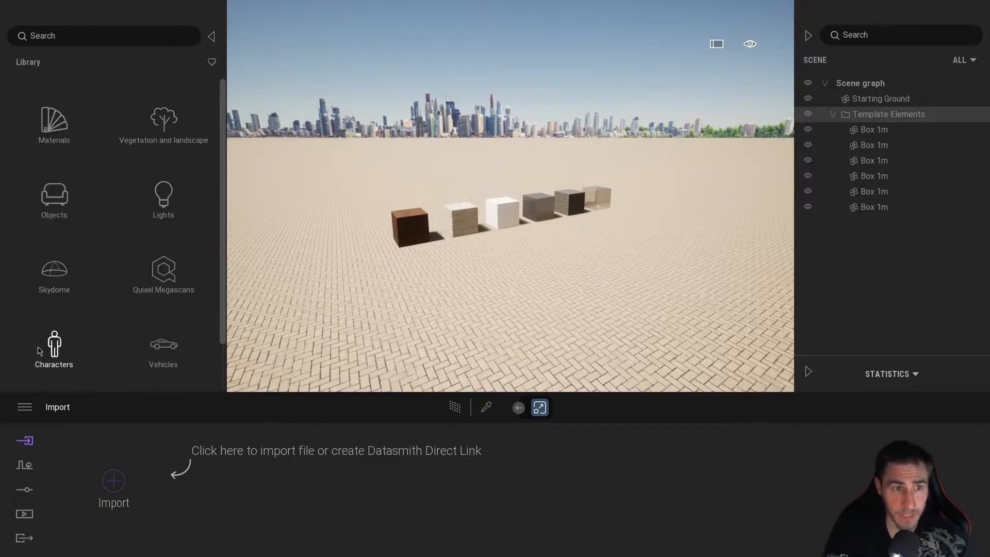
mouse_move(203, 163)
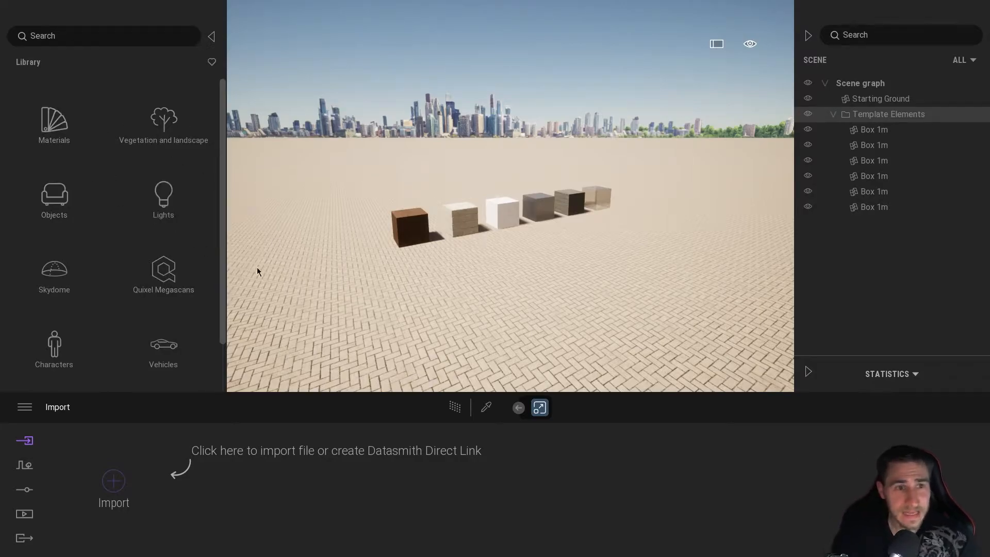
mouse_move(35, 181)
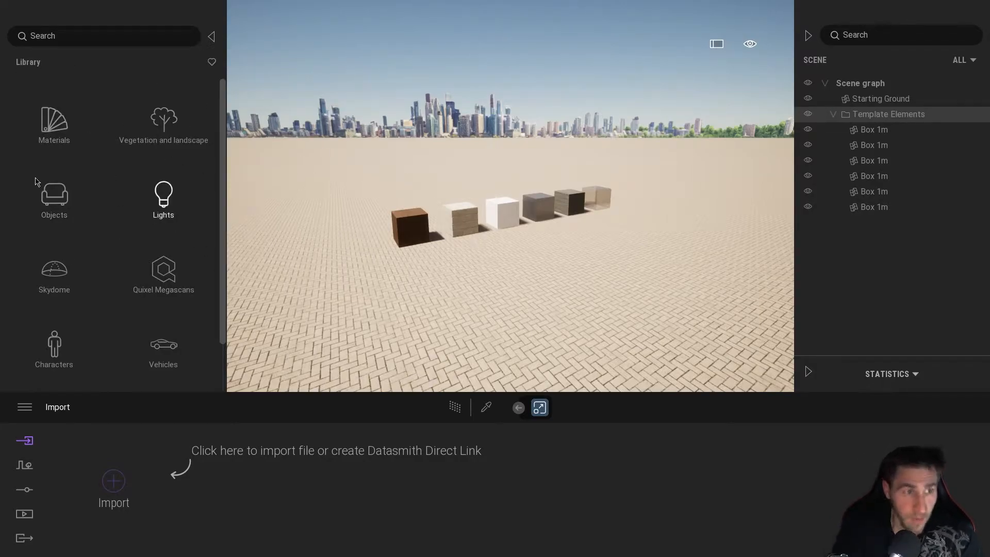
mouse_move(306, 272)
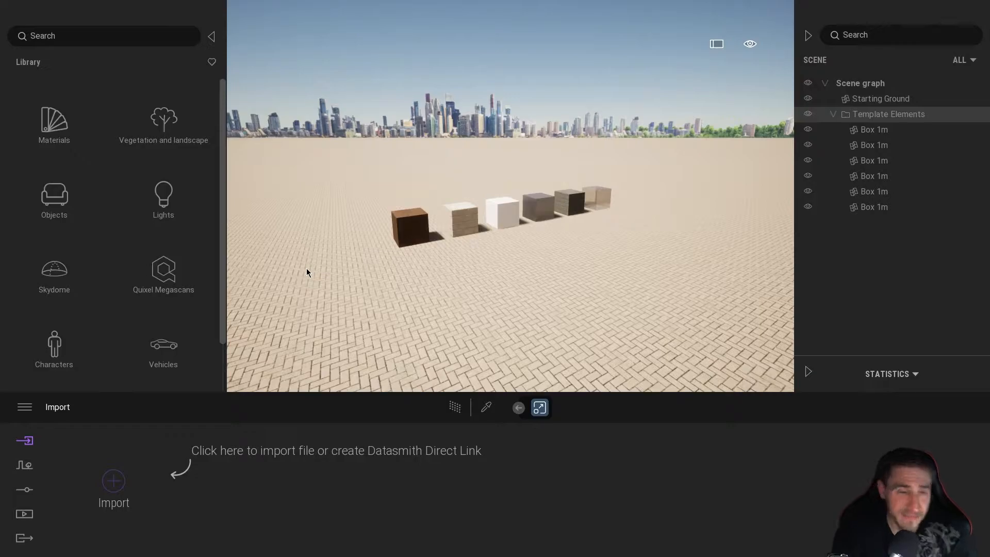
mouse_move(303, 271)
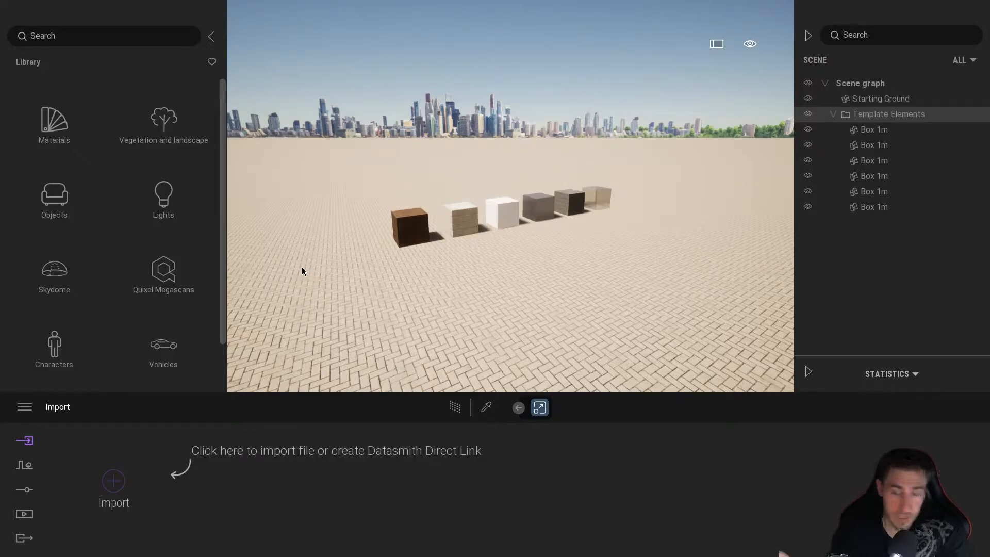
mouse_move(163, 270)
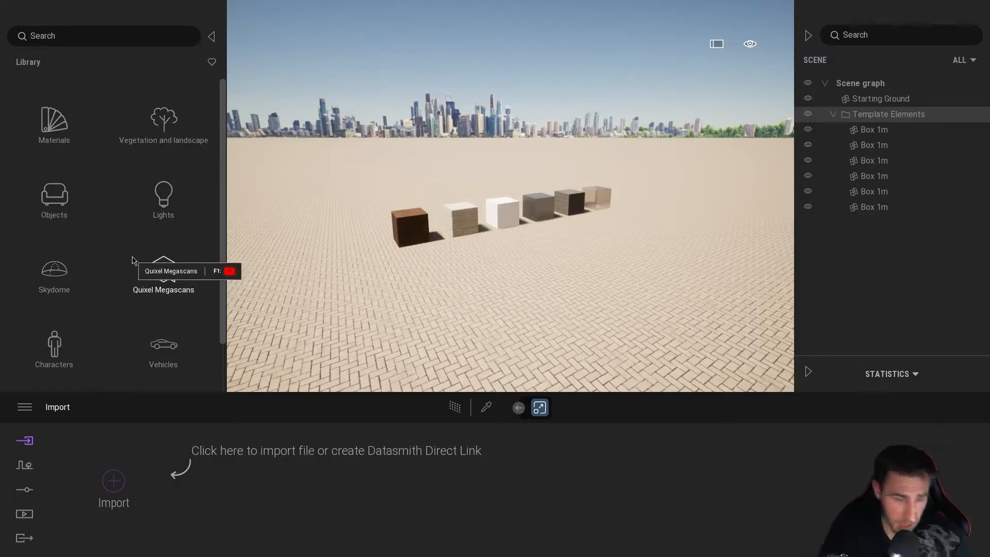
mouse_move(183, 285)
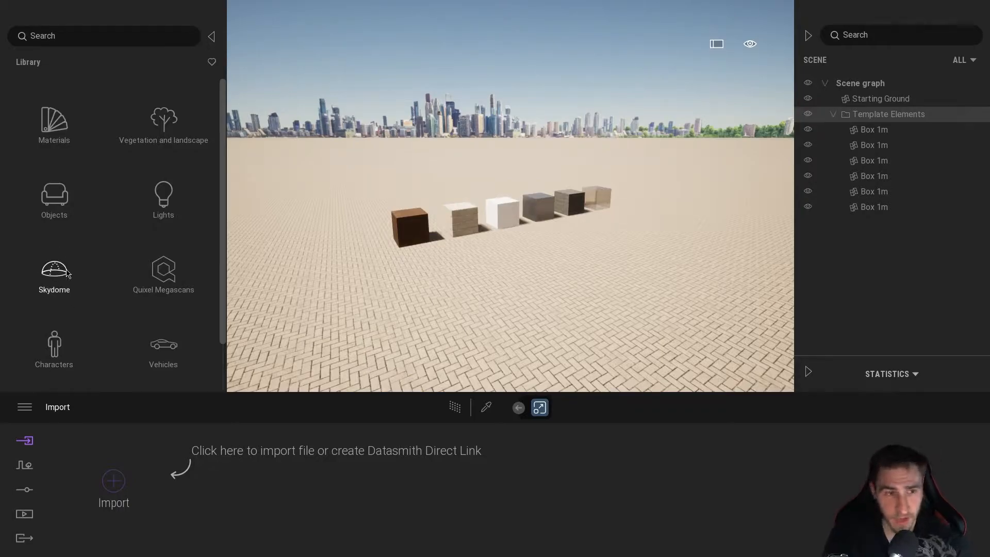
mouse_move(115, 281)
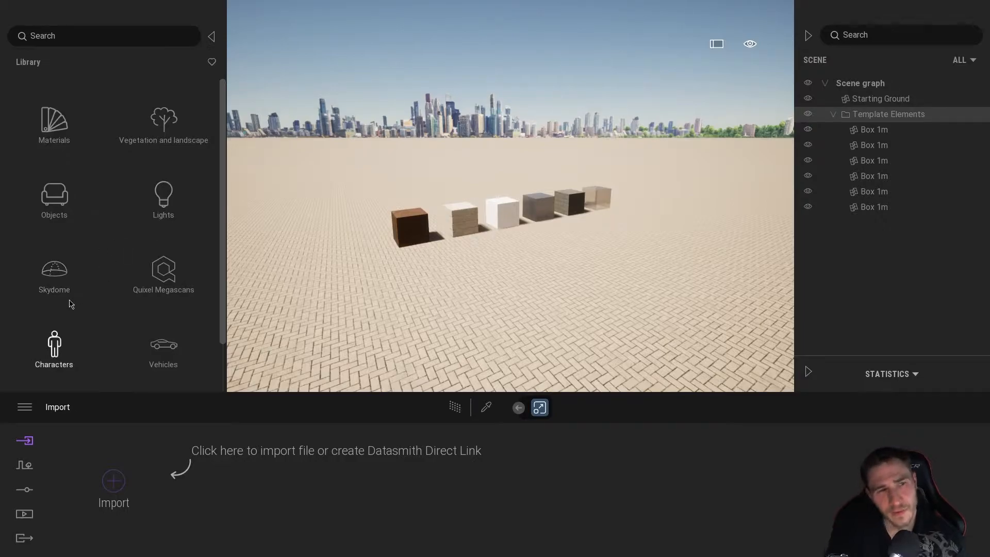
mouse_move(163, 272)
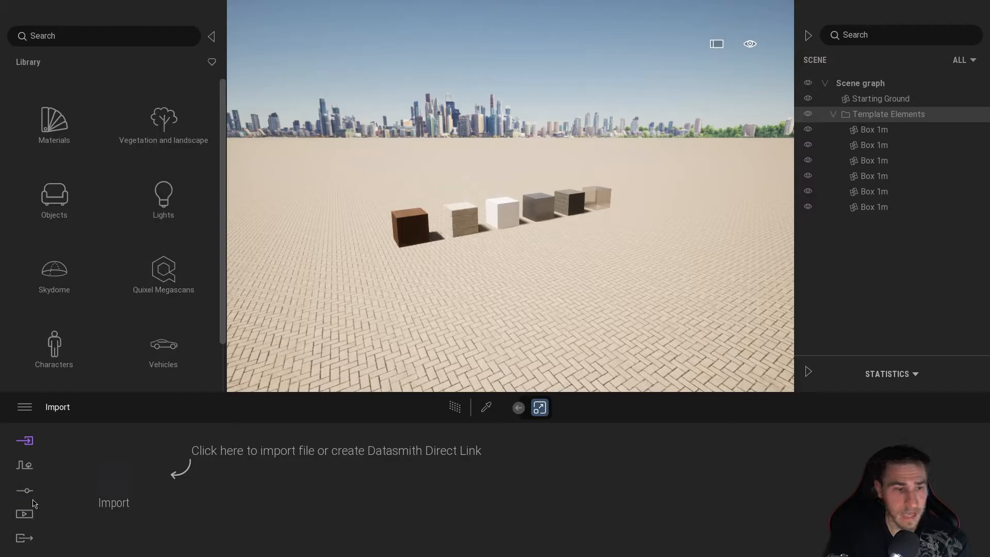
click(24, 490)
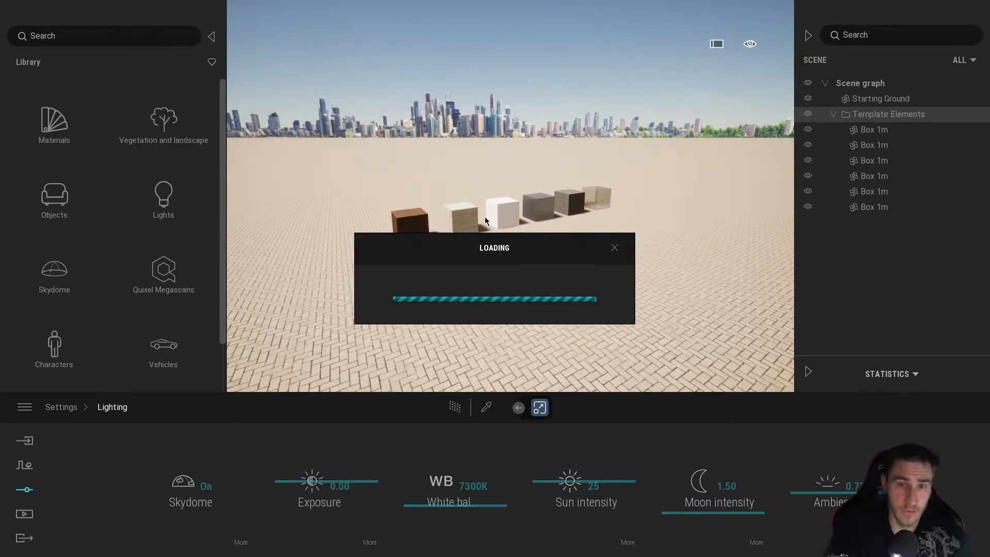
mouse_move(628, 197)
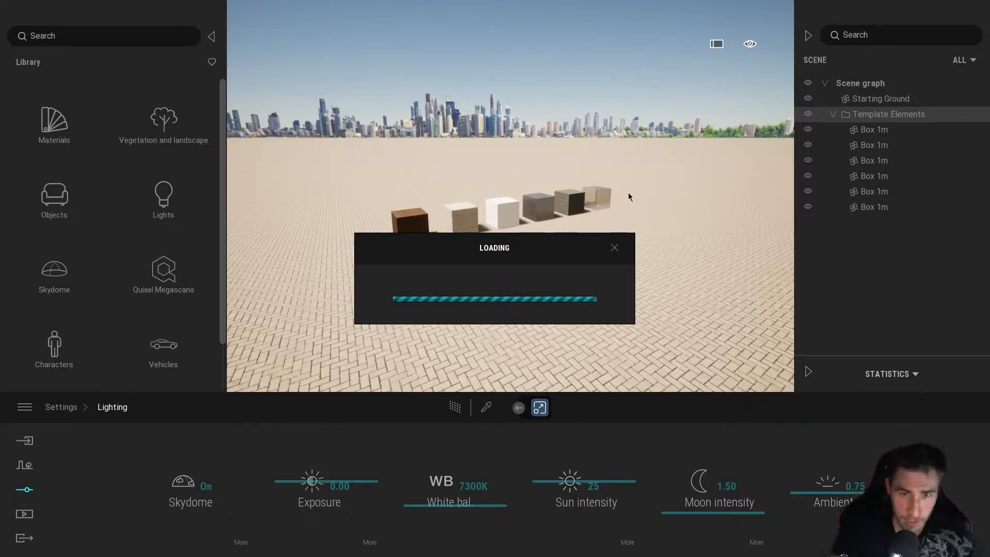
mouse_move(230, 473)
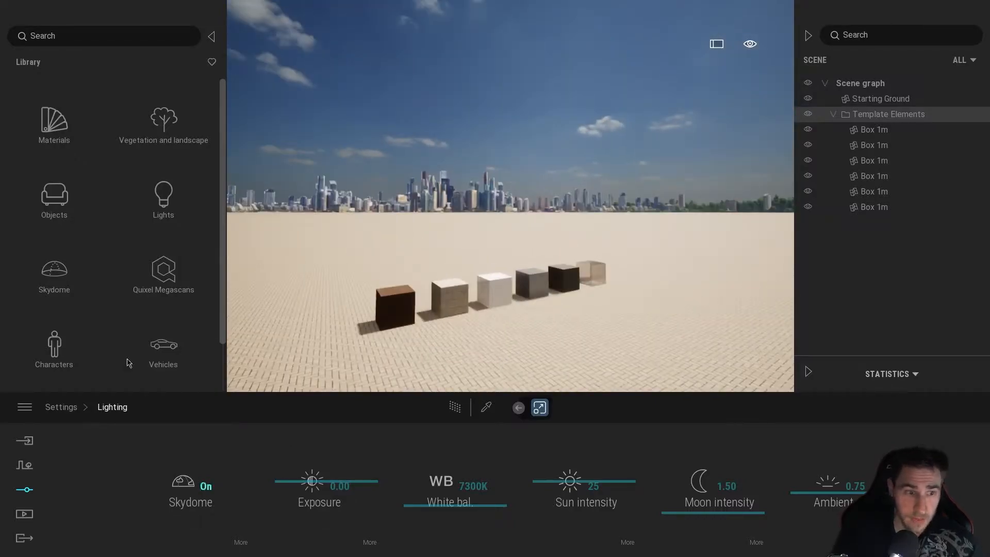
Browse the Noon > Clear skydome presets, then return to the main library categories.
click(54, 275)
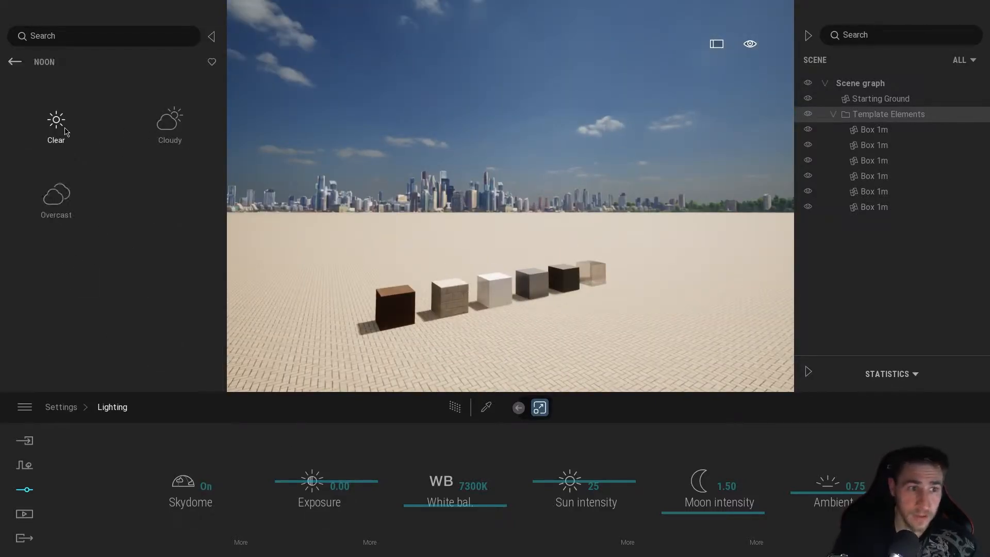
click(56, 125)
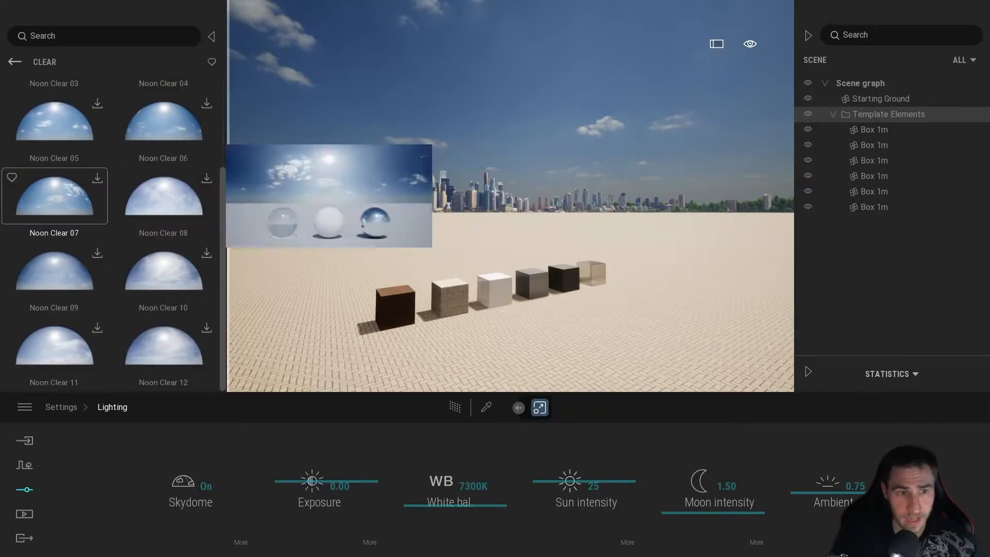
click(14, 61)
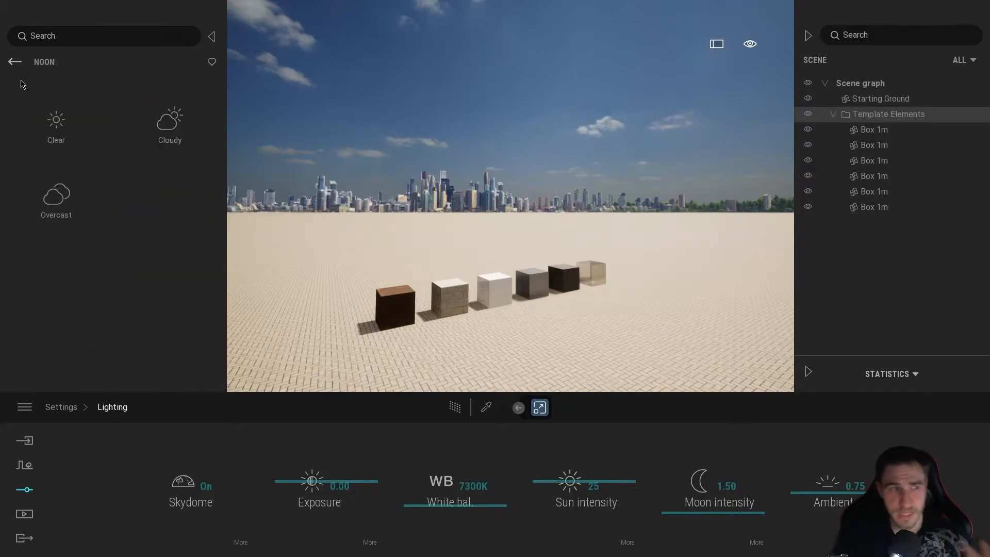
click(14, 61)
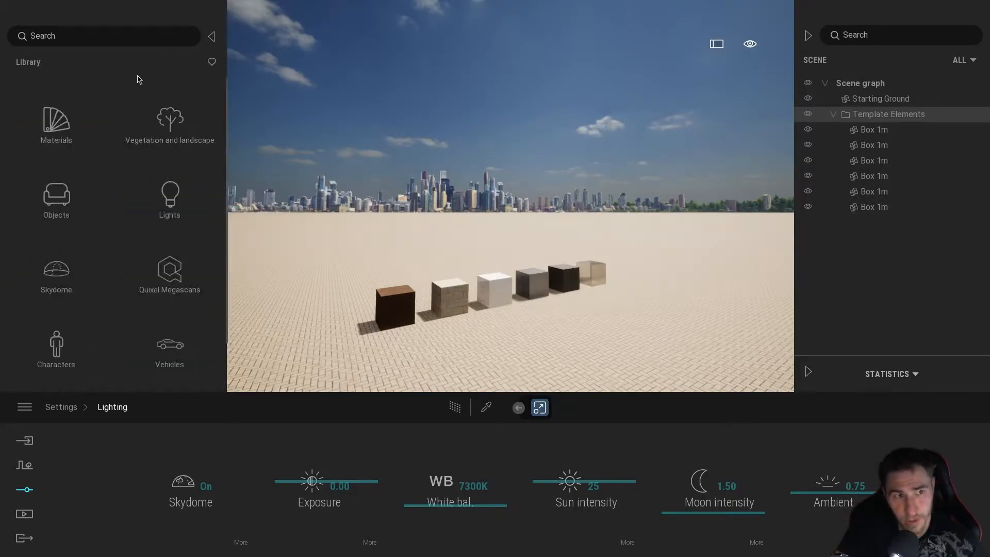
mouse_move(163, 124)
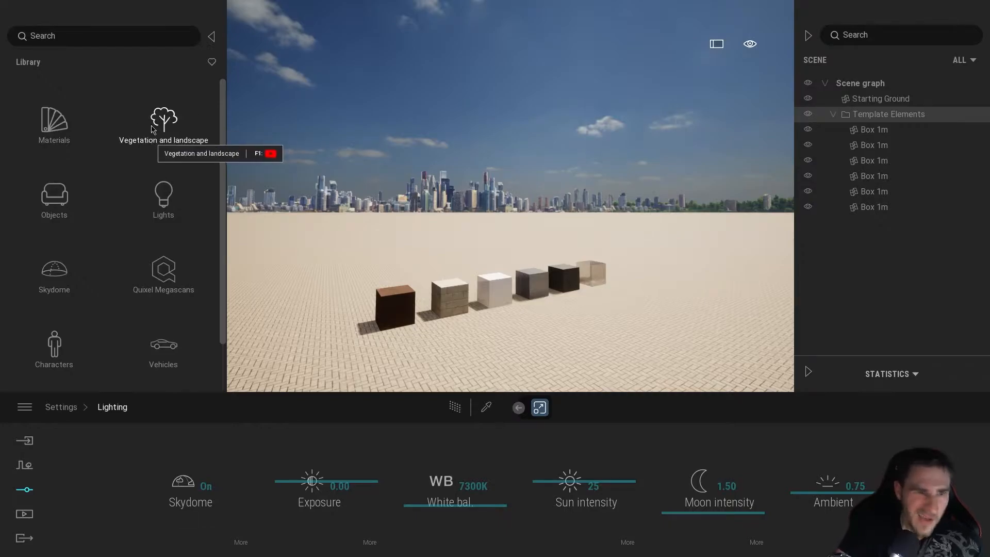
mouse_move(163, 272)
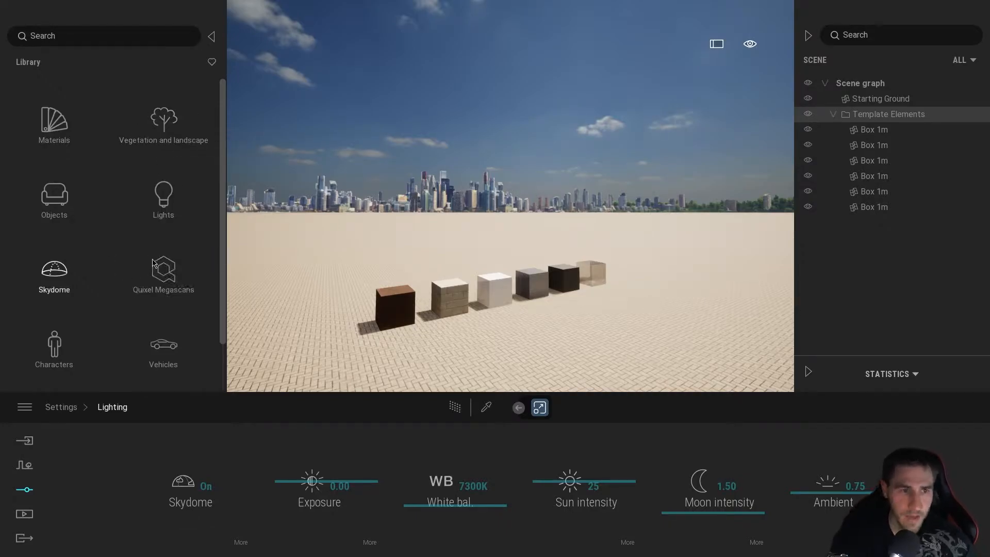
Fill the vegetation paint palette with trees, palm and grasses, removing Boxwood 1.
scroll(down, 3)
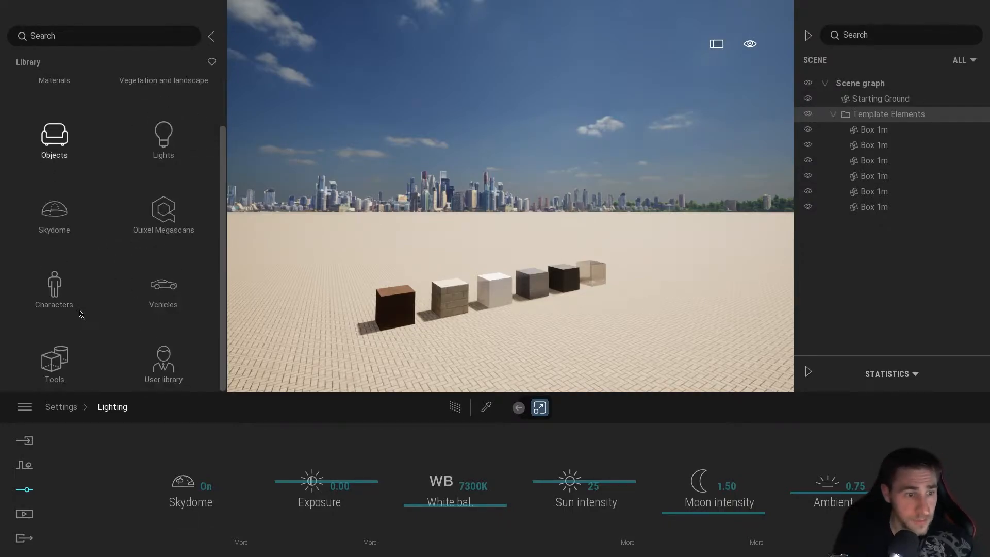
click(24, 464)
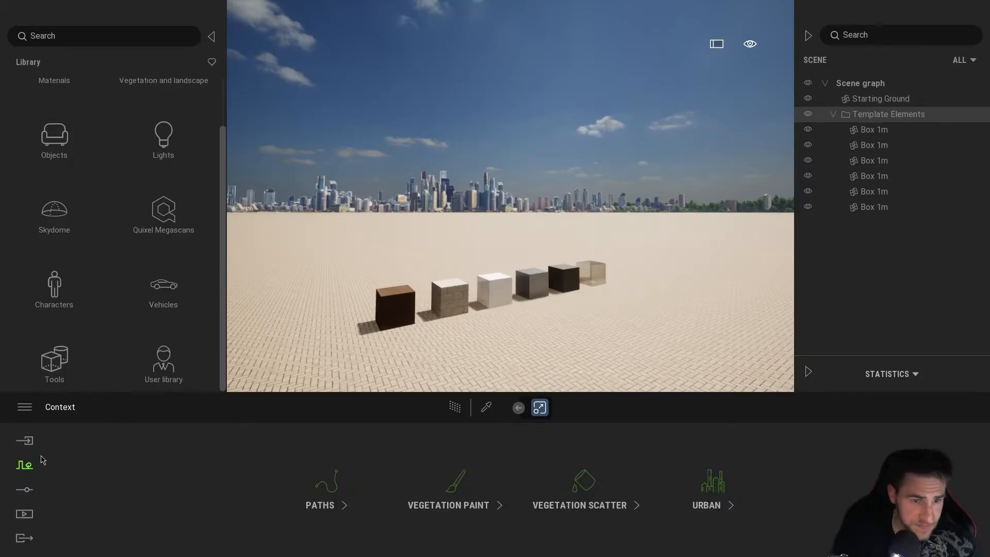
mouse_move(454, 483)
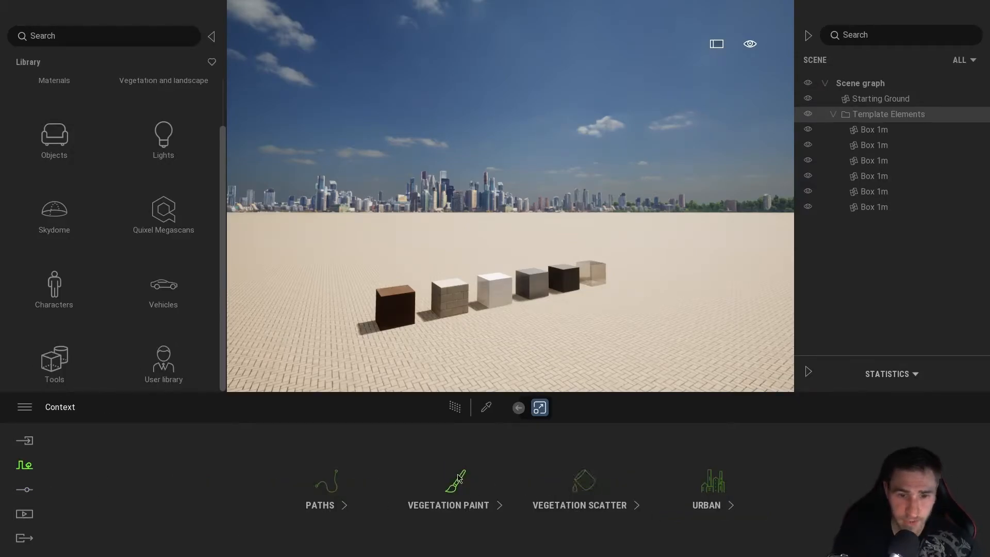
click(448, 489)
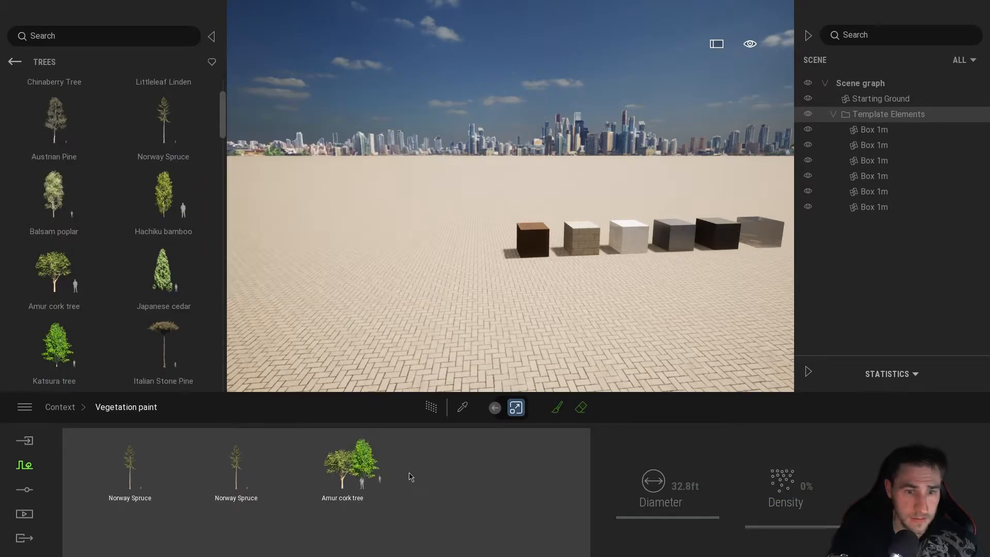
click(14, 62)
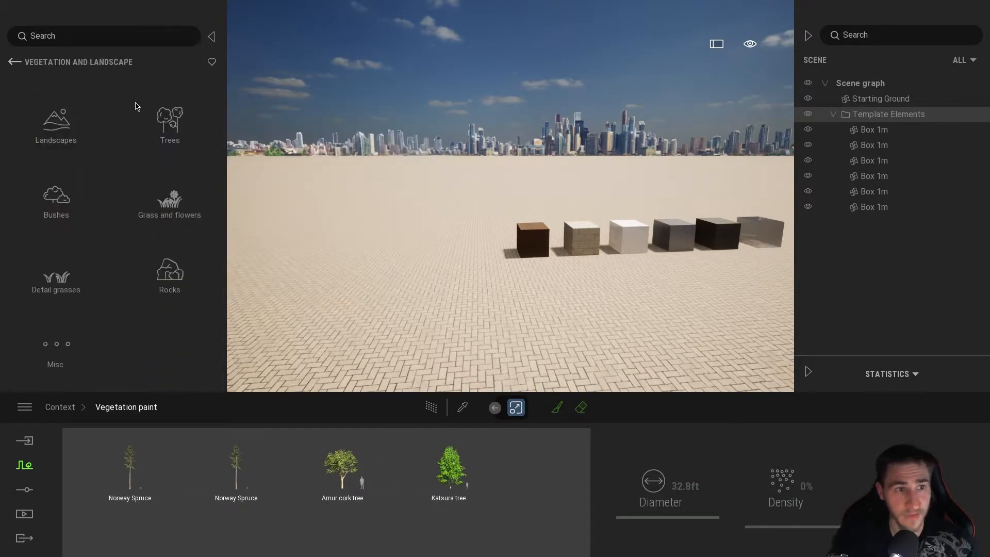
click(56, 196)
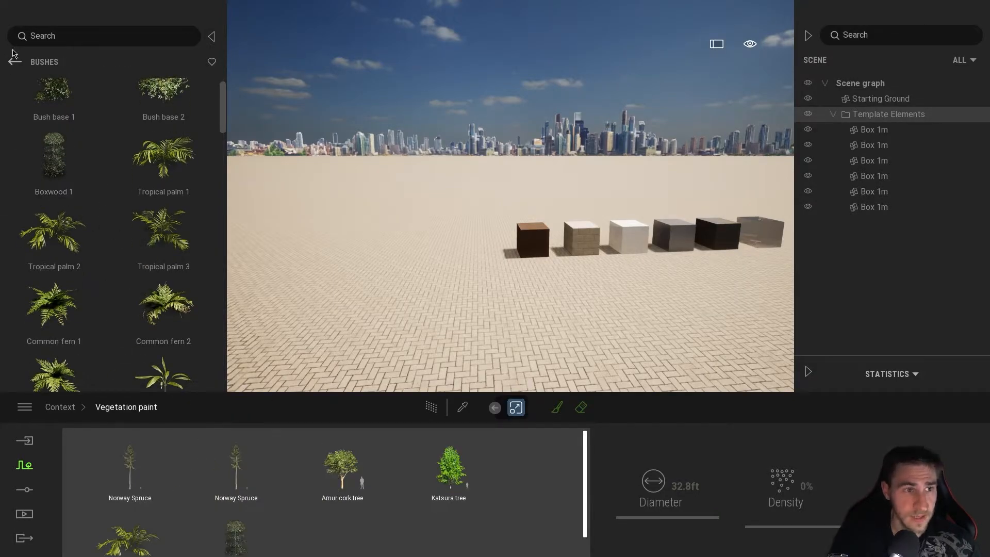
click(15, 61)
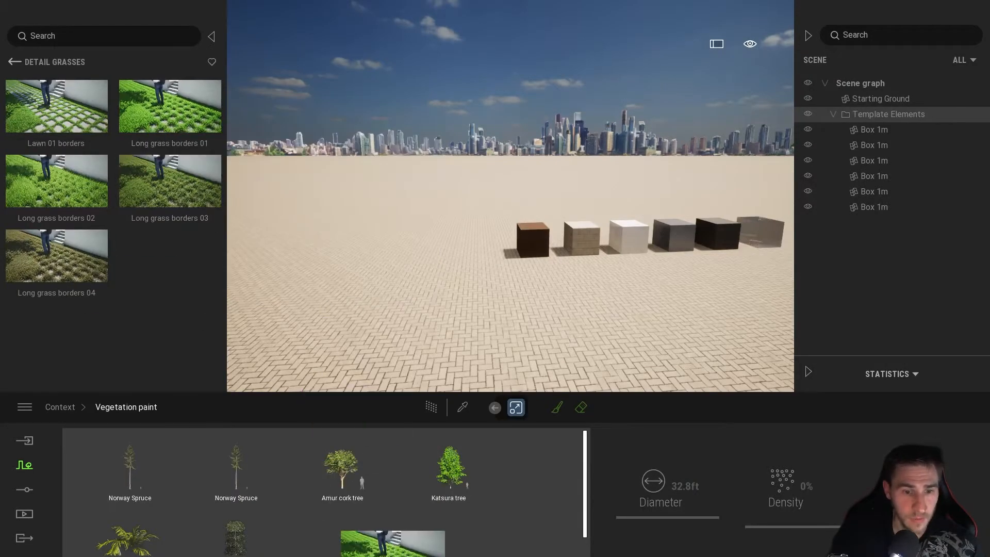
scroll(down, 3)
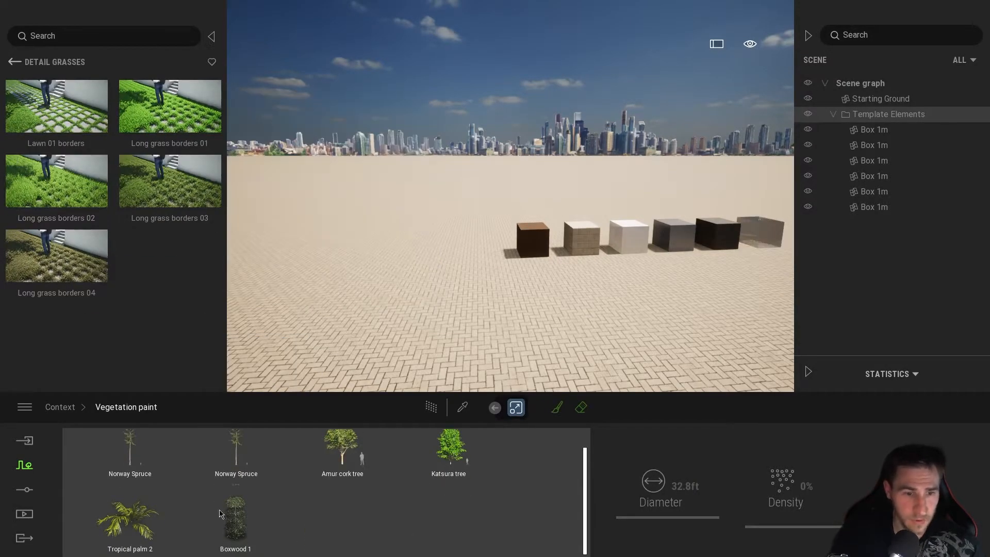
right_click(236, 466)
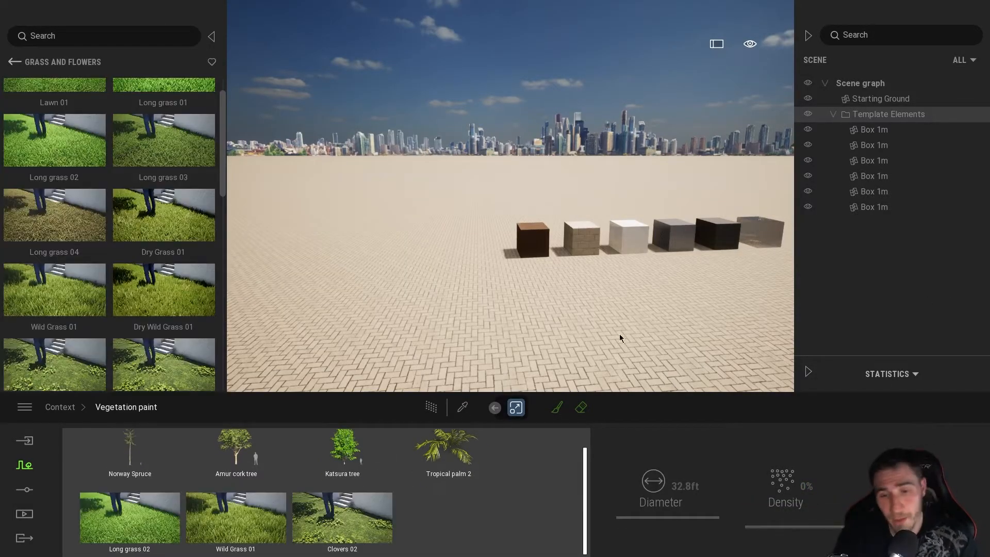
mouse_move(655, 453)
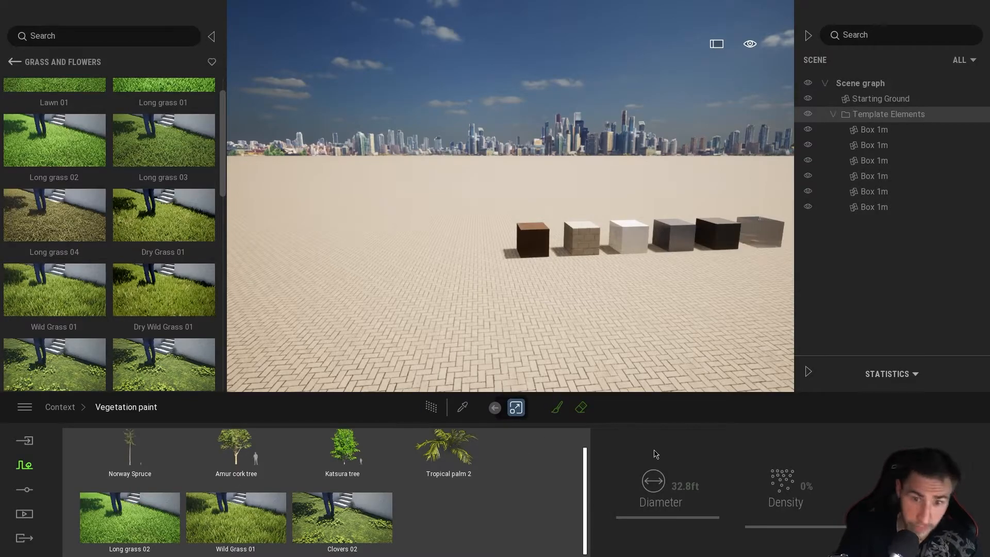
Paint and erase trees and grass behind the boxes, creating Painted vegetation 1.
click(555, 407)
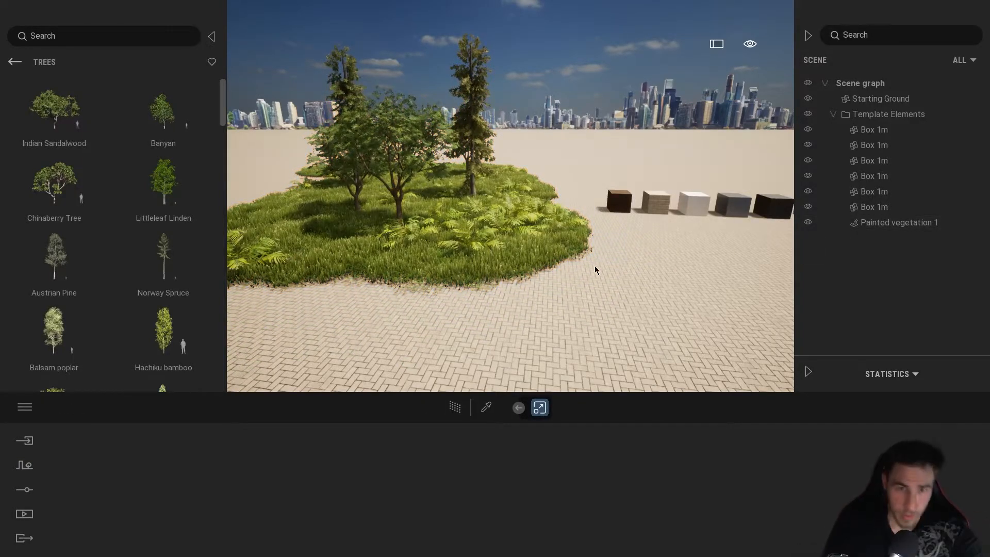
click(212, 36)
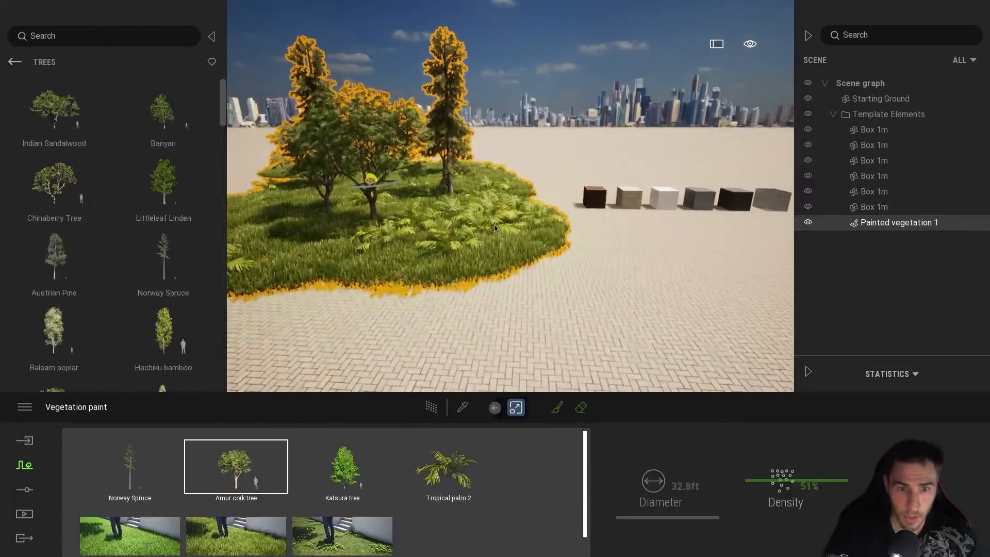
click(579, 407)
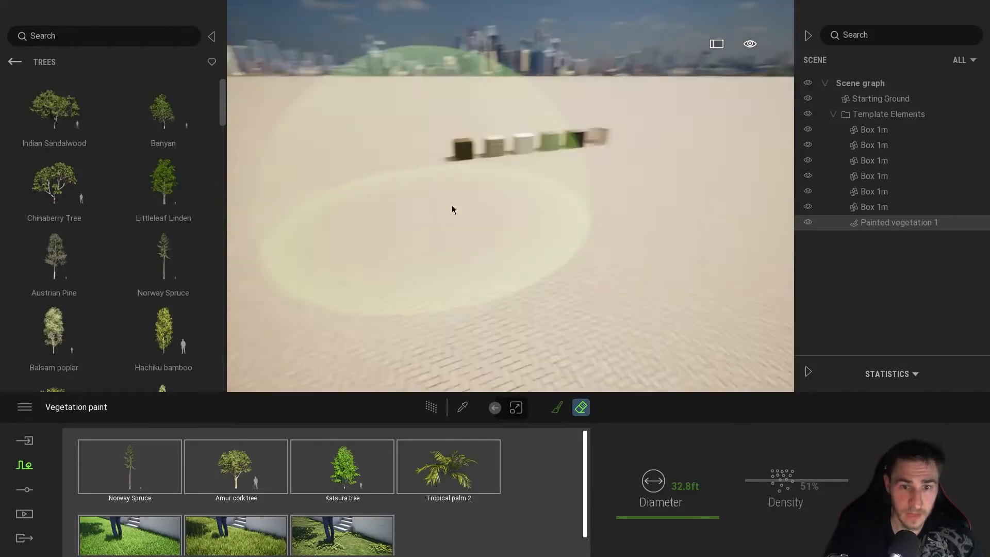
click(557, 407)
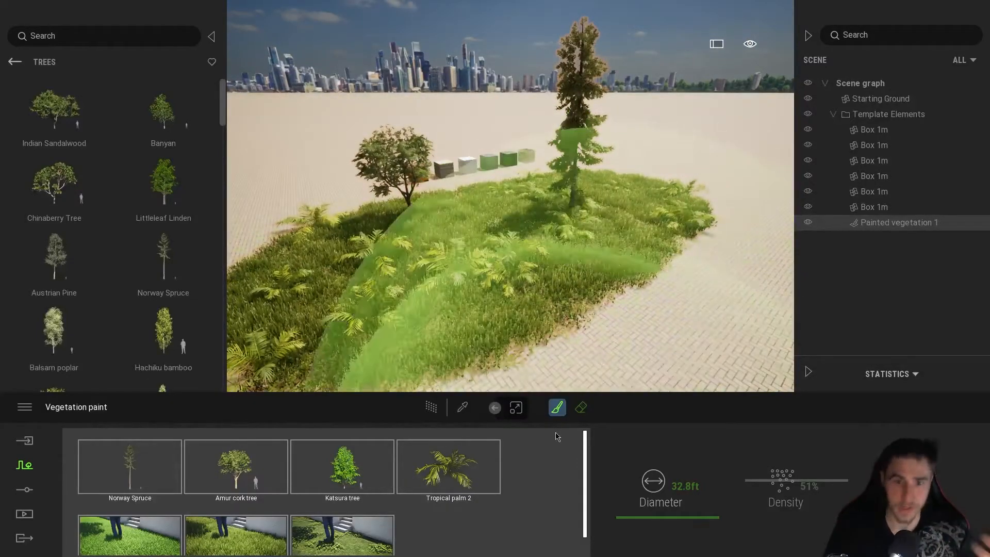
click(580, 407)
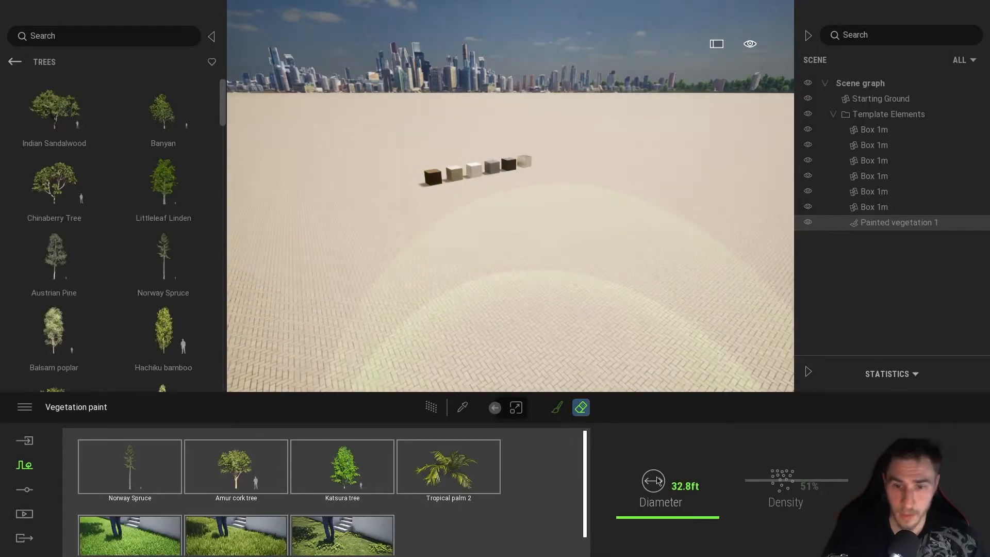
click(556, 407)
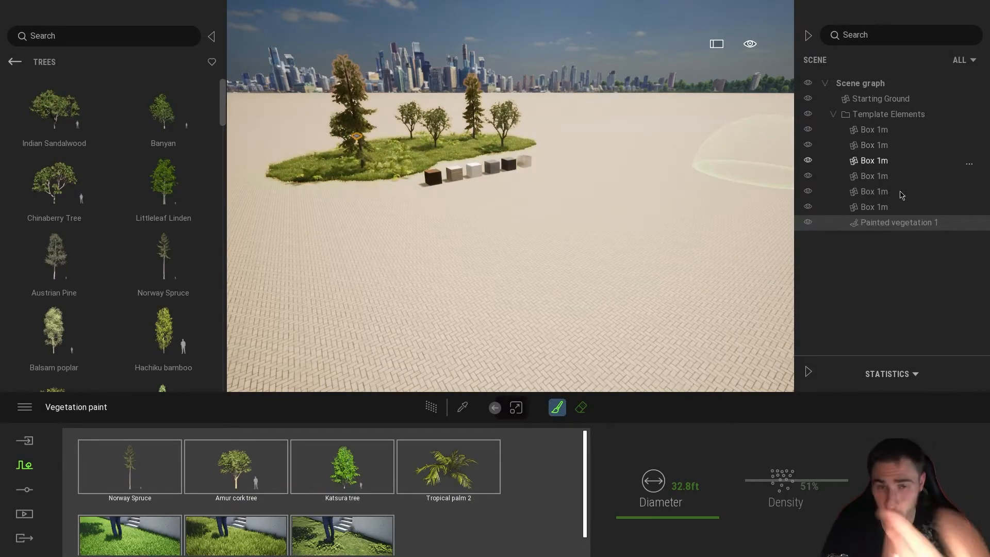
mouse_move(363, 282)
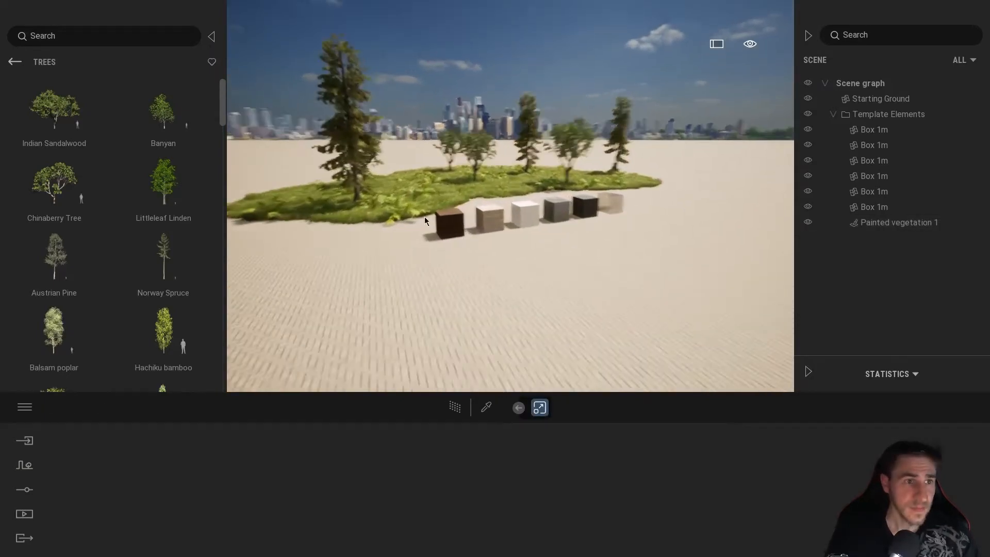
Place a Base circle 10m primitive on the ground beside the vegetation island.
click(14, 61)
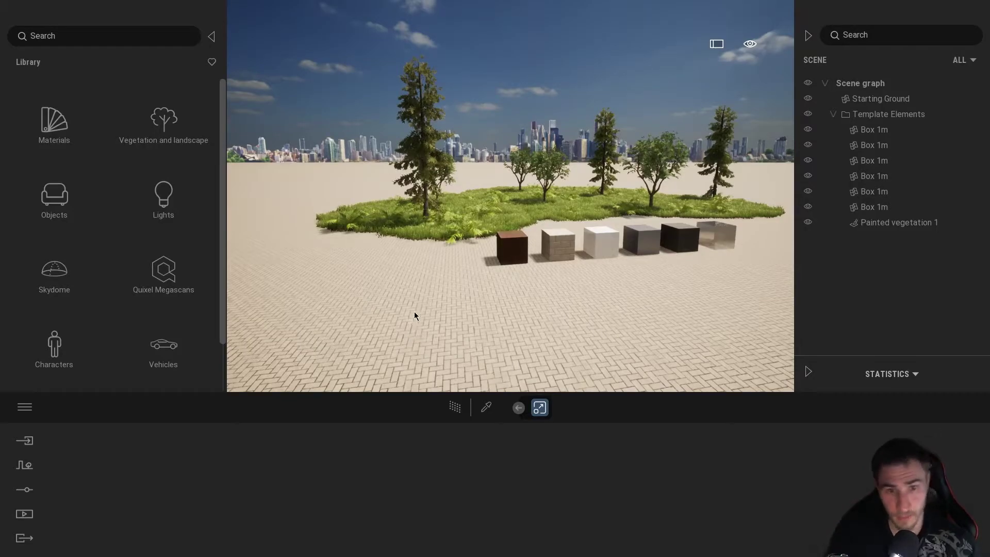
mouse_move(511, 324)
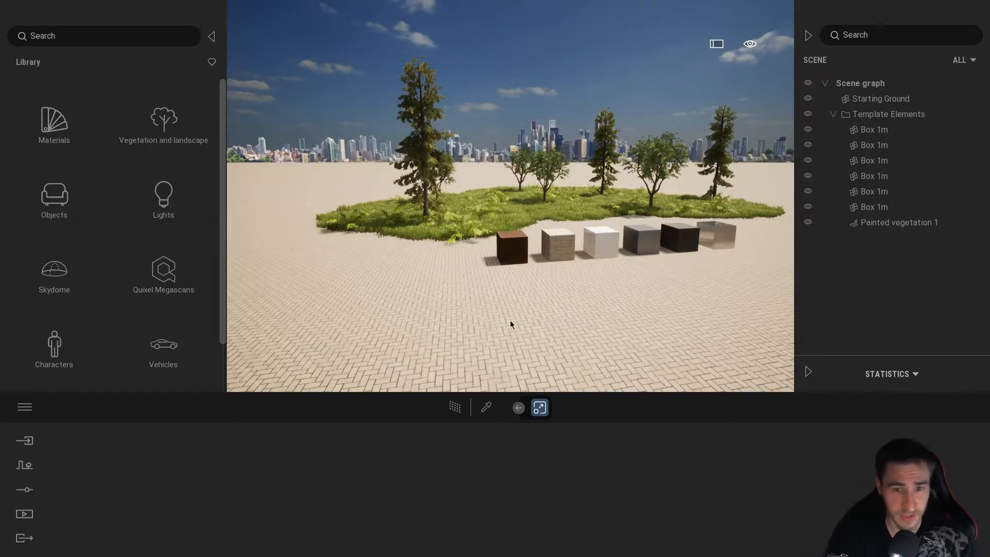
click(879, 99)
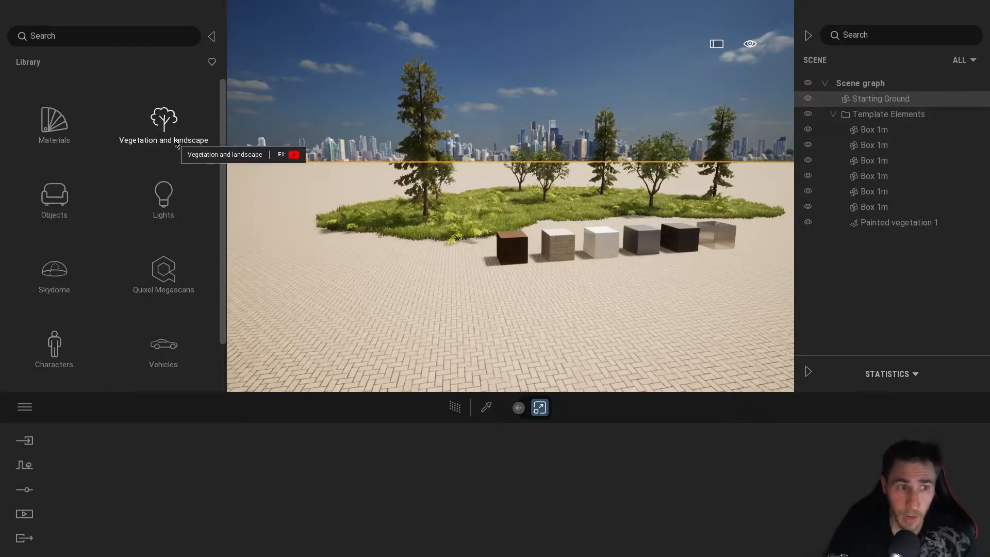
click(54, 203)
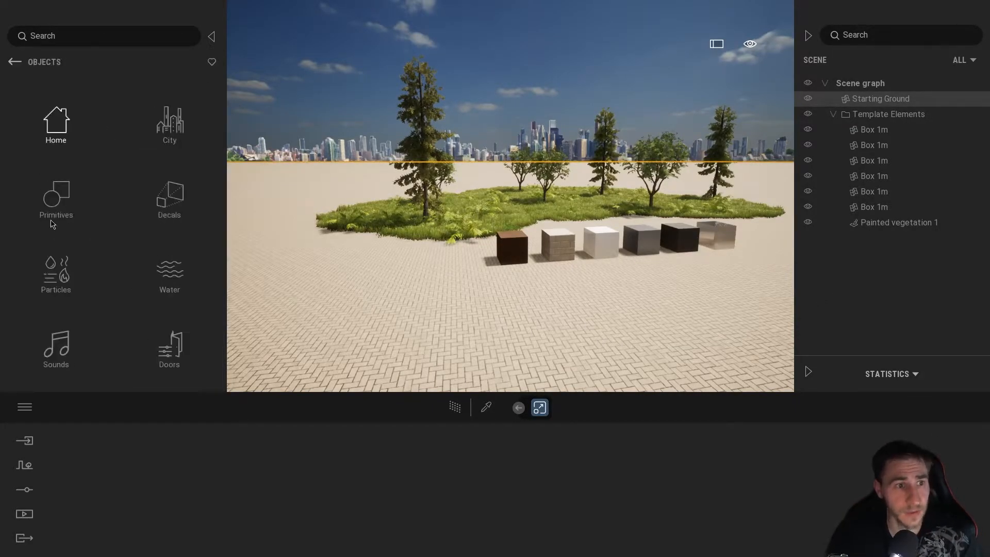
click(56, 202)
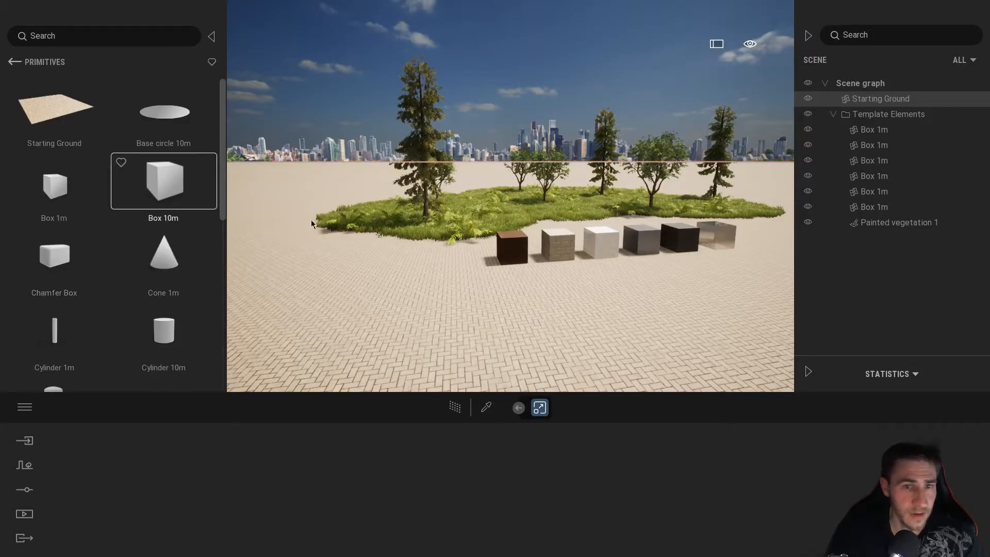
click(53, 181)
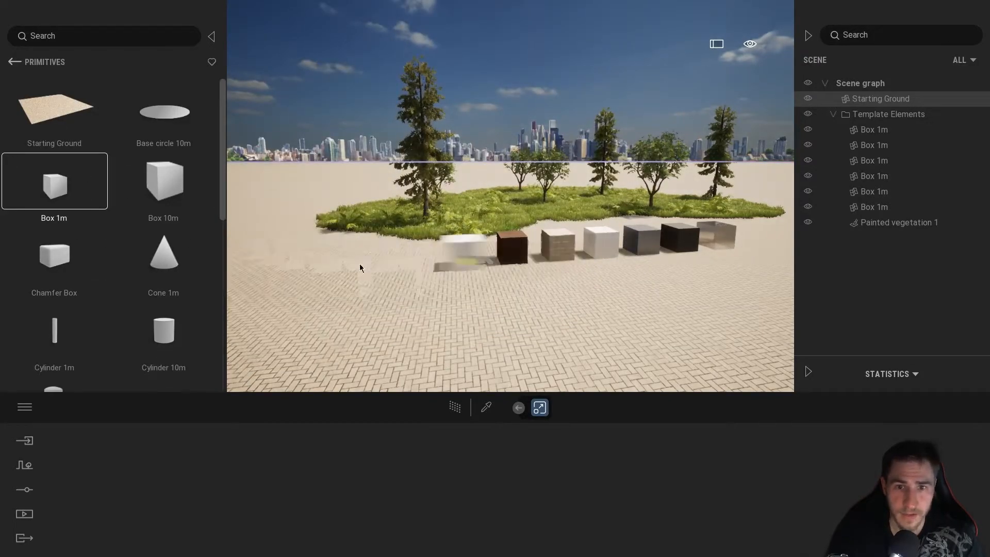
click(163, 106)
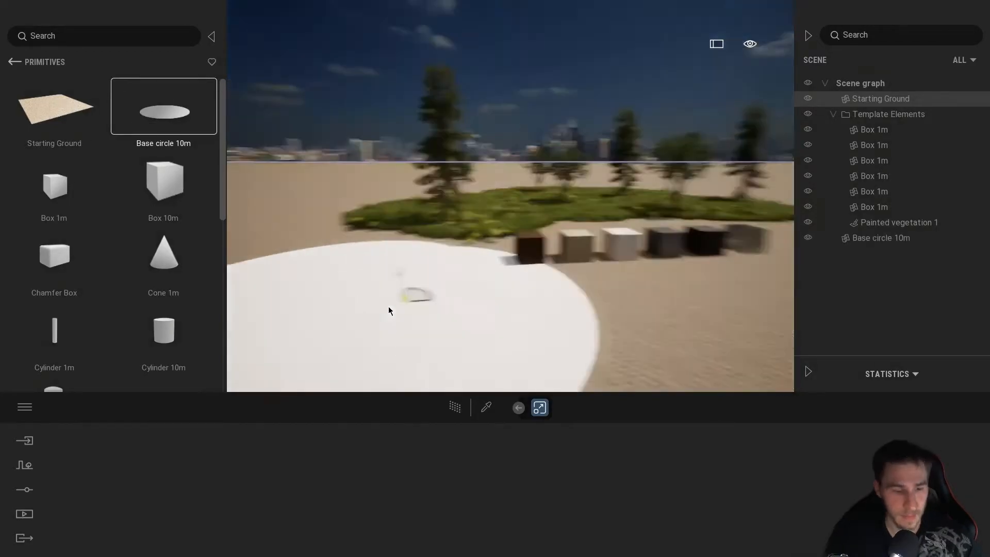
click(25, 465)
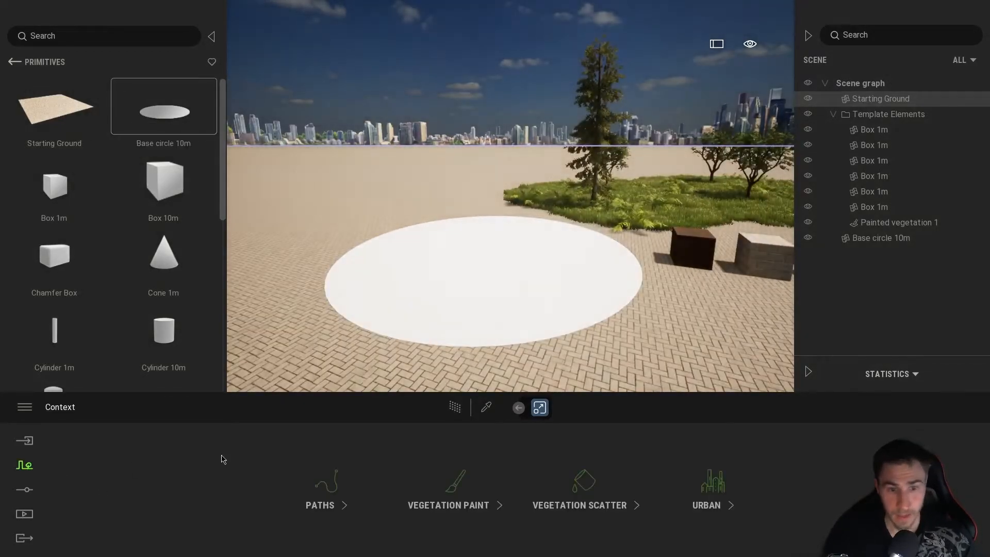
Build a scatter mix of Long grass 04, spruce, Rock 3 and Chinaberry Tree.
click(579, 489)
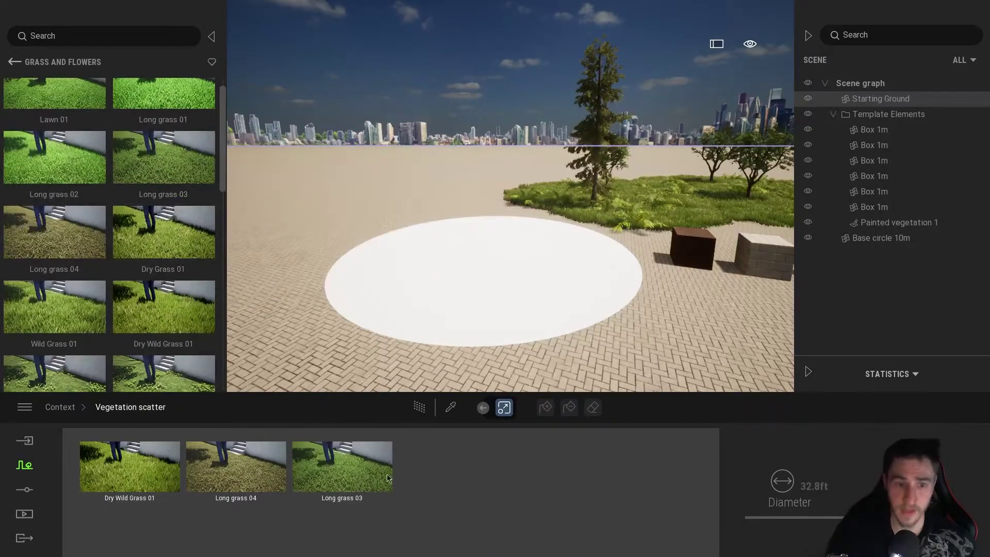
click(14, 61)
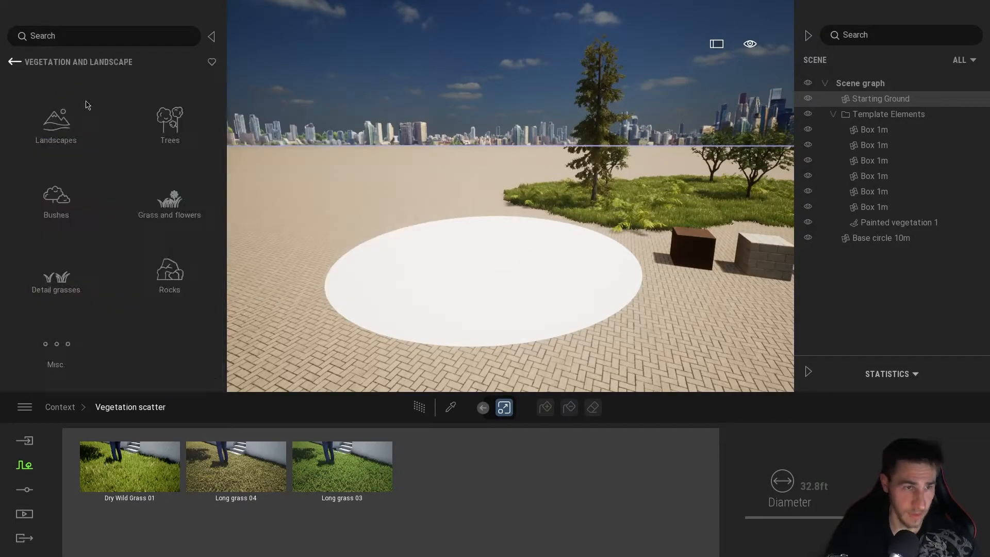
click(169, 275)
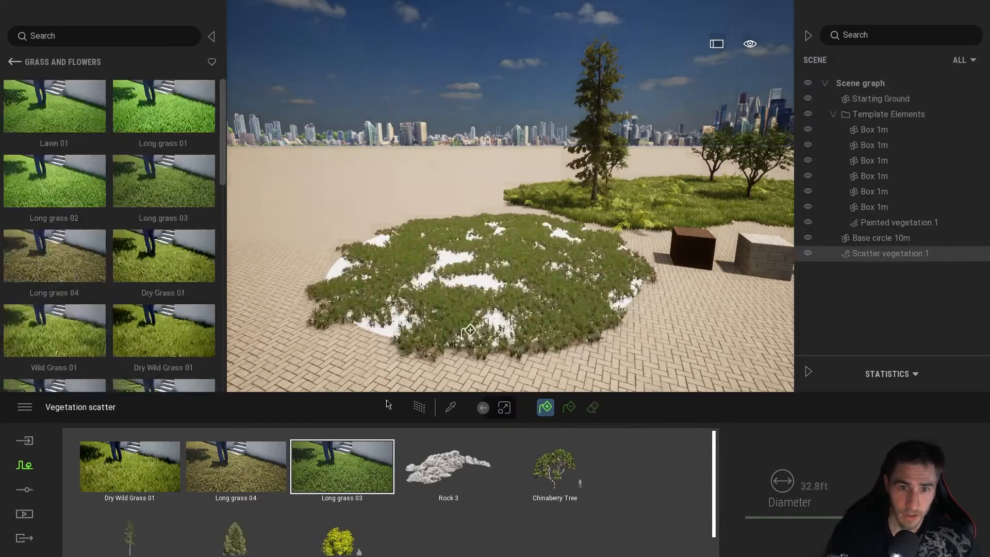
click(235, 466)
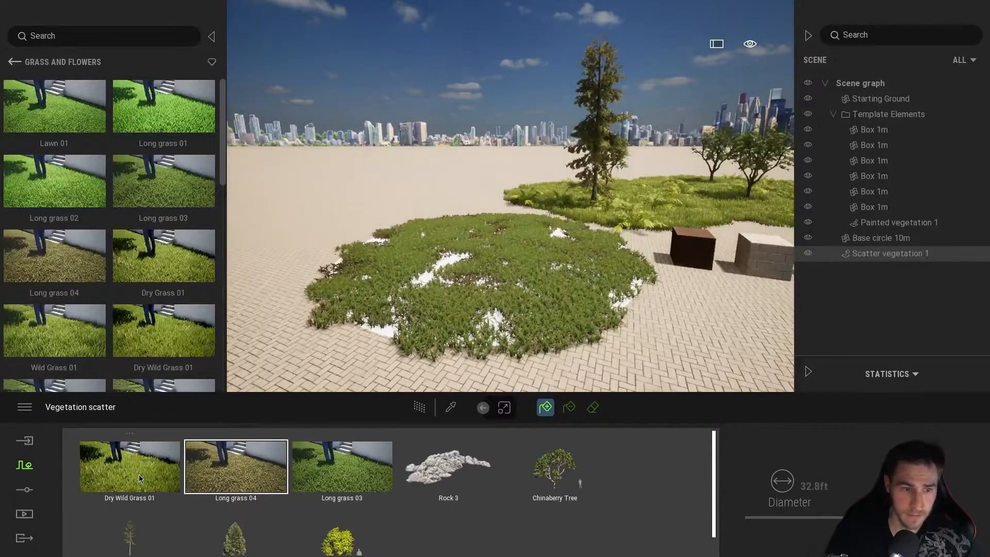
click(554, 466)
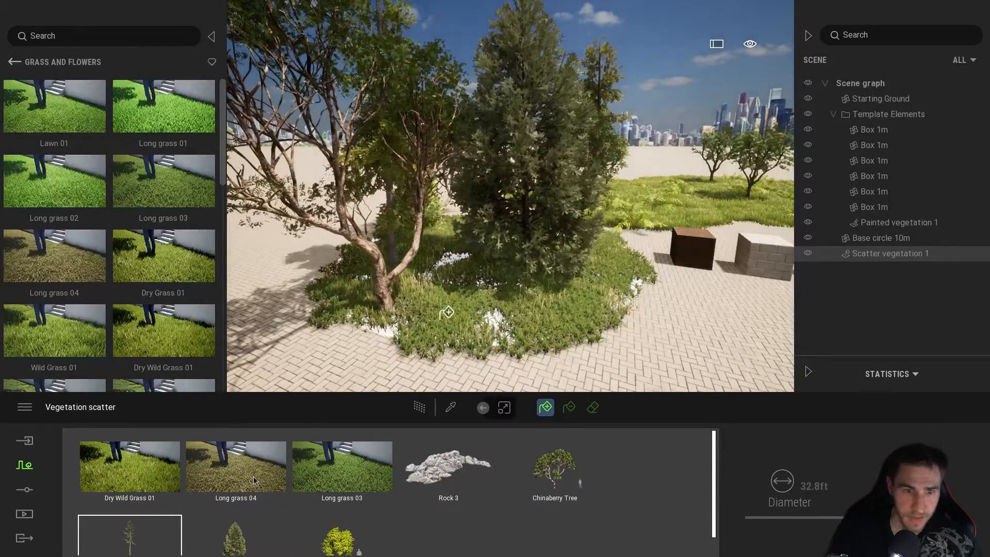
click(447, 466)
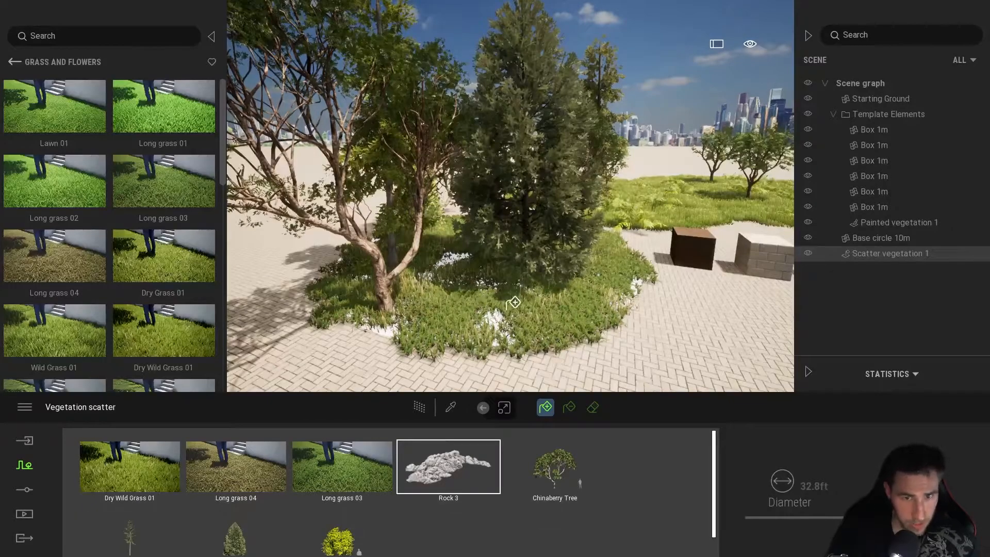
click(235, 466)
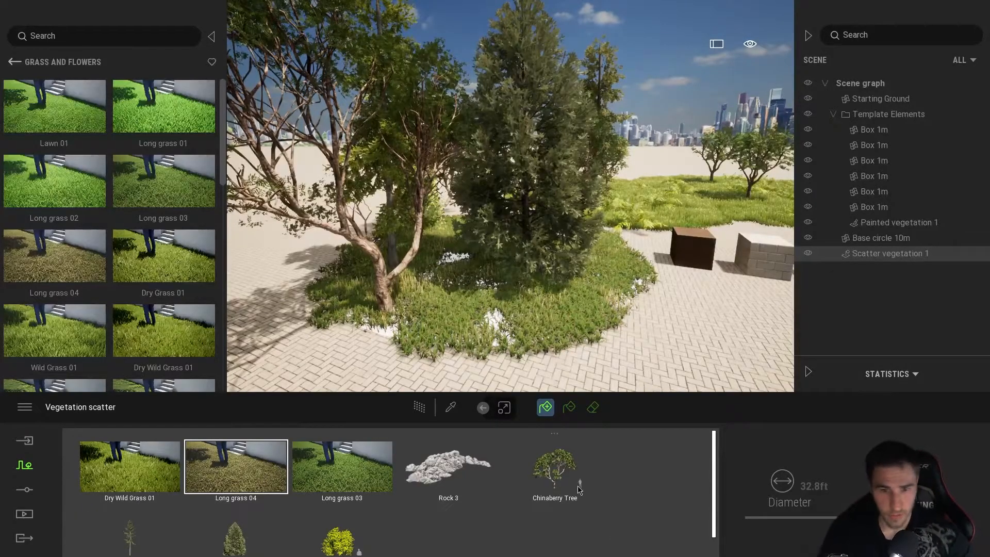
click(555, 467)
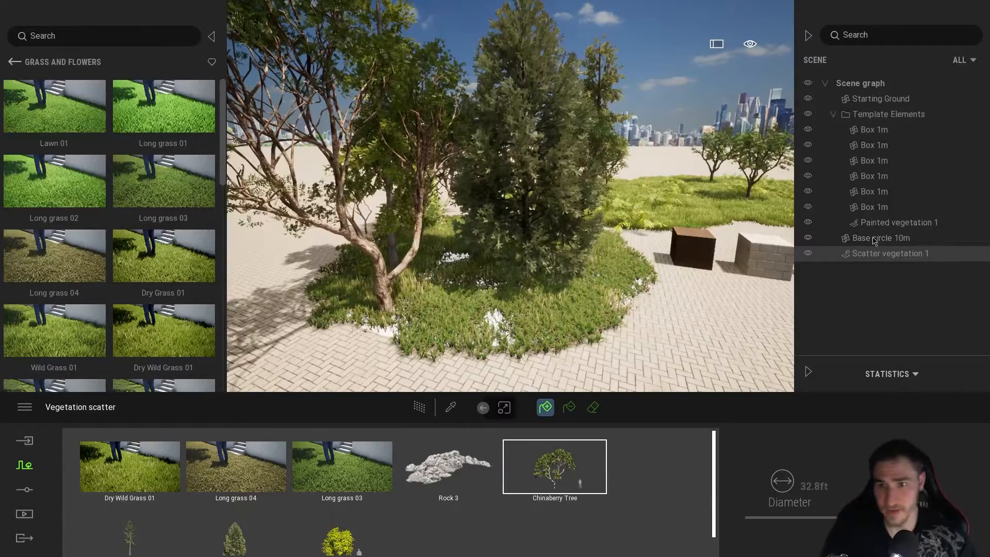
Scatter onto the base circle, hide it, and select the scatter and painted vegetation.
click(880, 238)
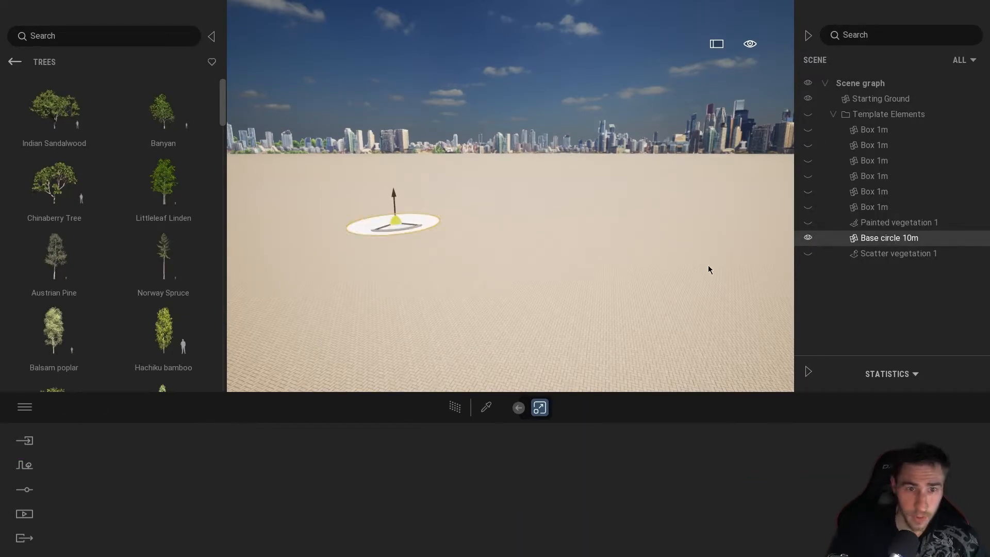
click(808, 238)
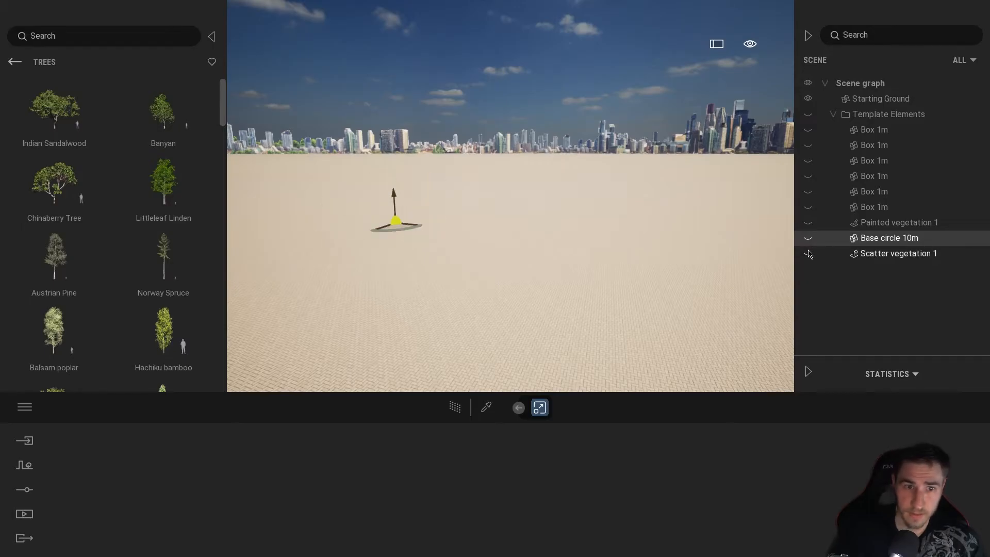
click(897, 253)
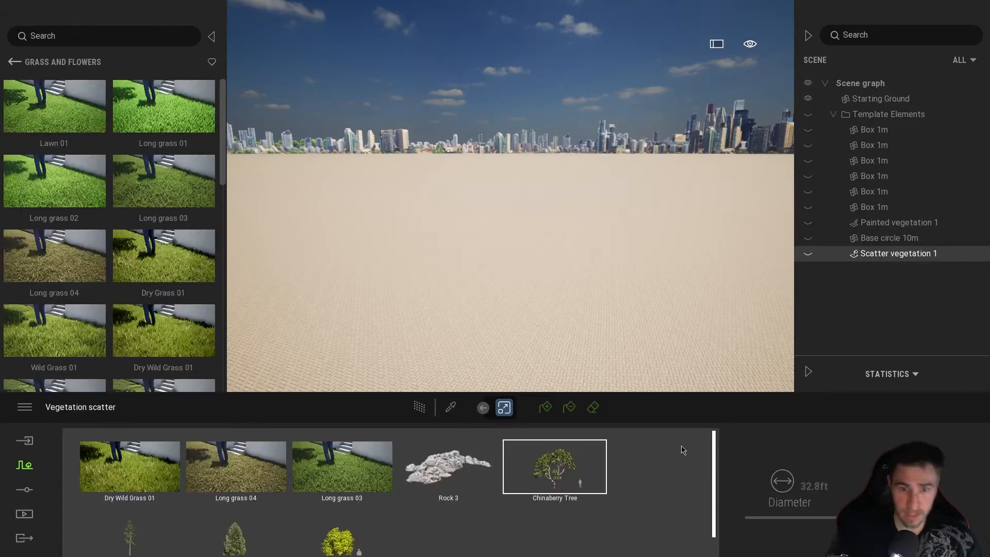
mouse_move(250, 315)
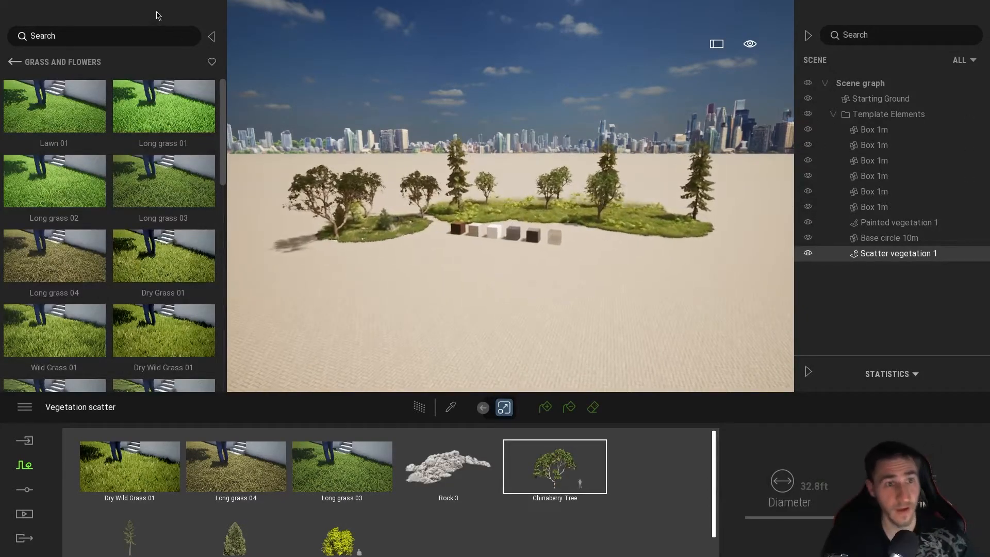
click(14, 62)
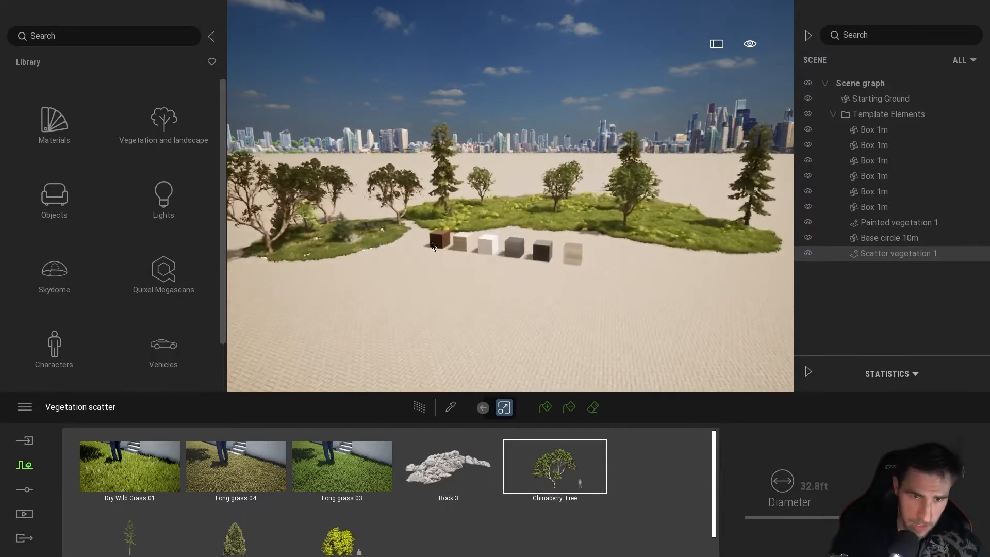
click(897, 223)
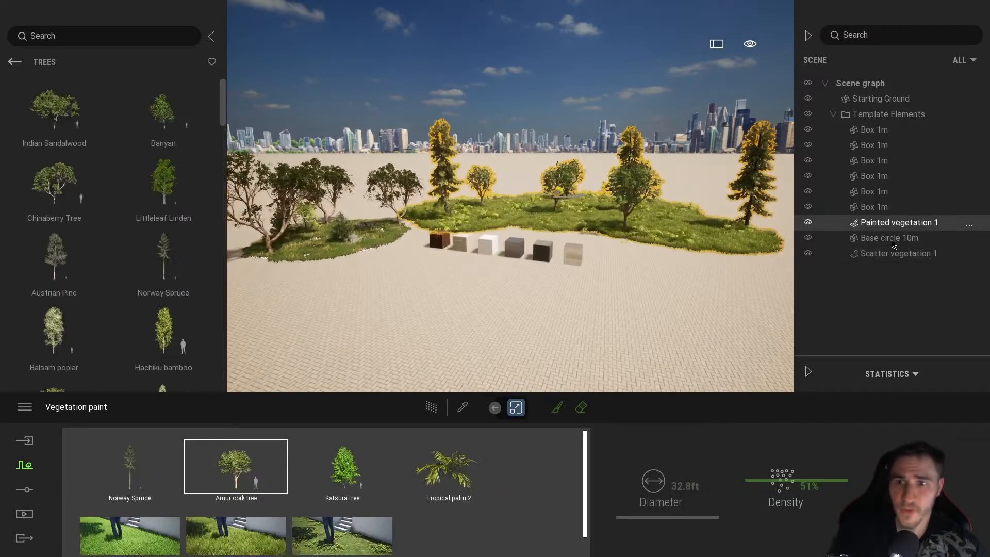
Select the base circle, view location settings, then show the media output options.
click(888, 238)
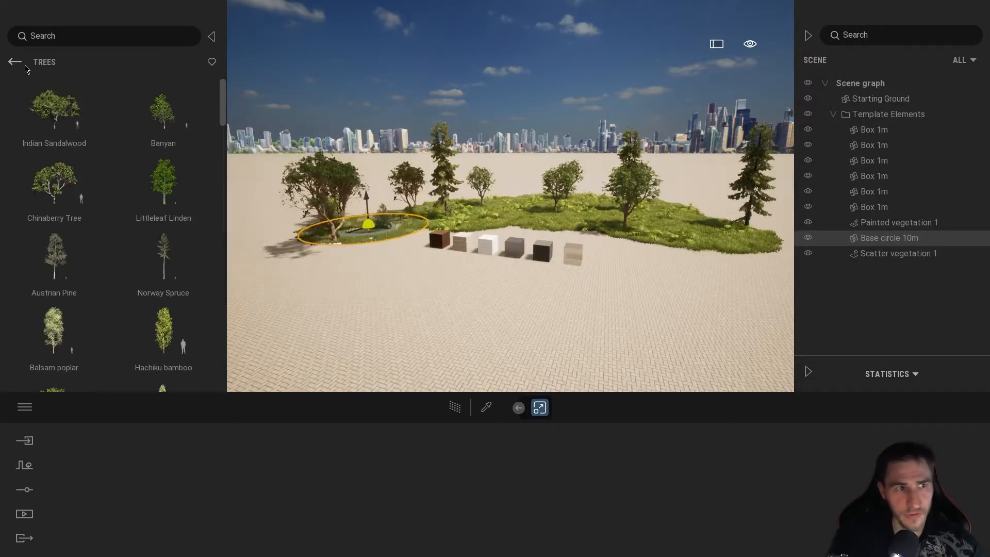
click(14, 61)
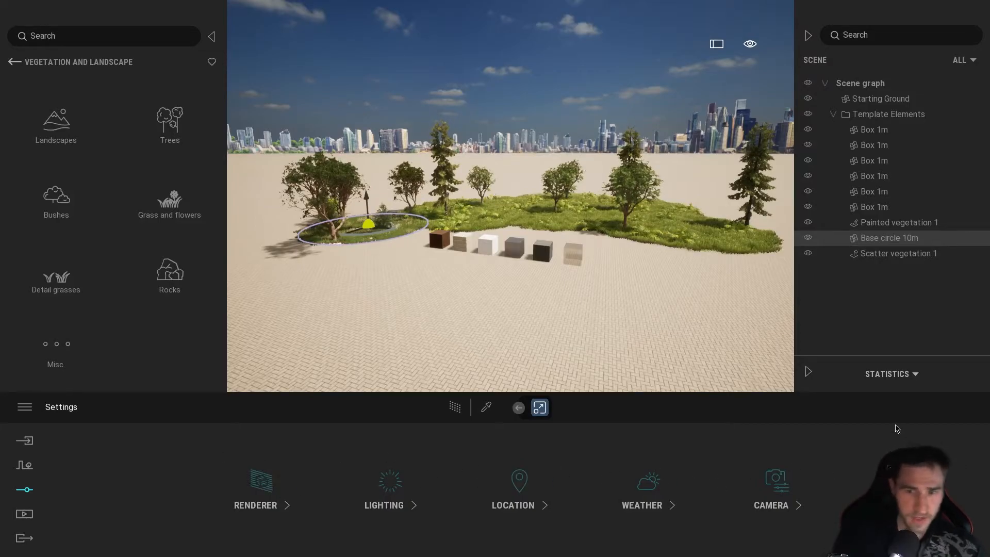
click(512, 489)
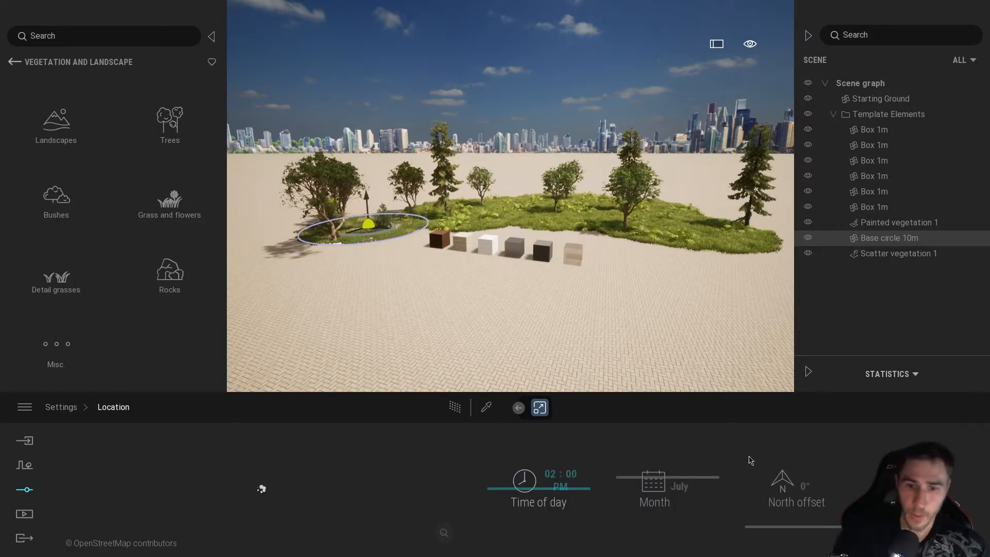
click(24, 489)
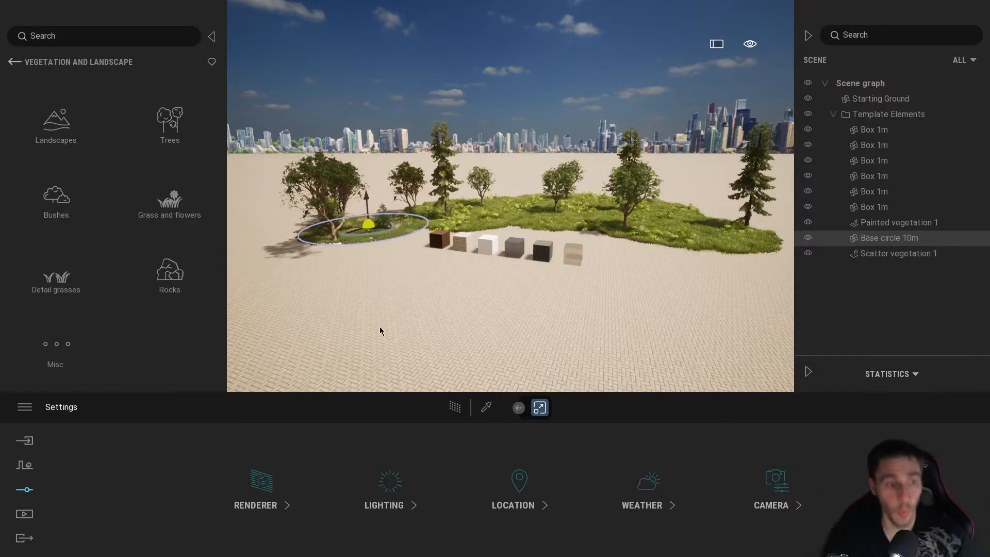
click(24, 514)
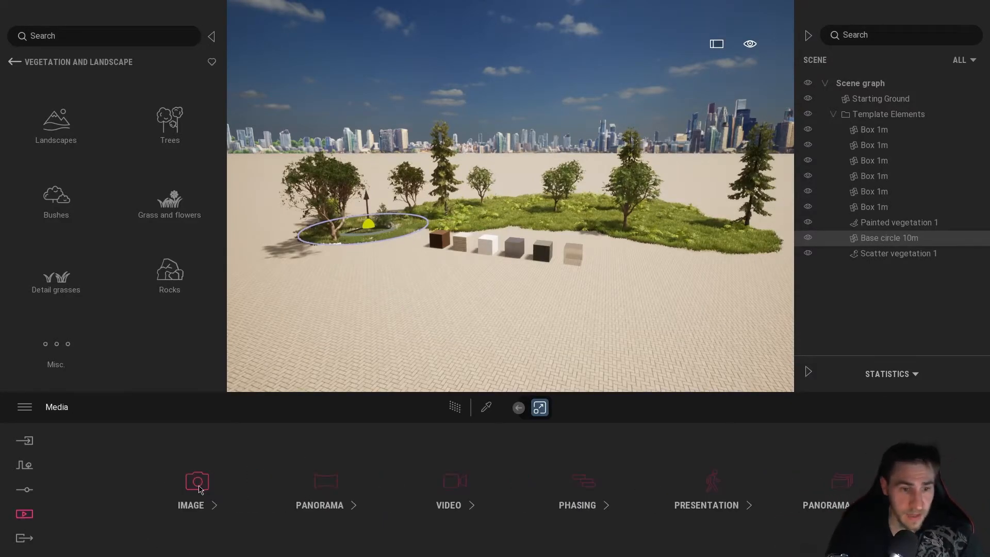
Rename the still image Image1 to _TEMPLATE from its options menu.
click(191, 490)
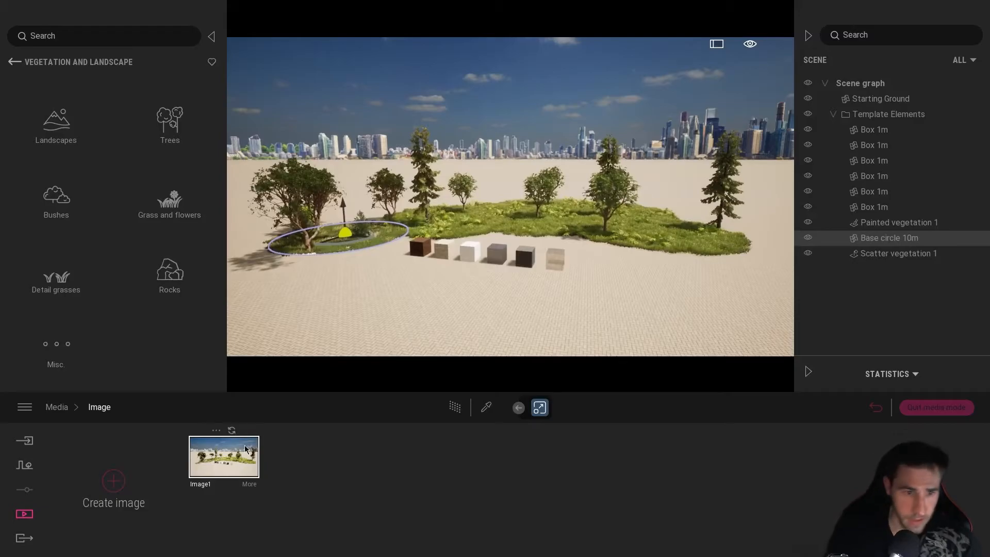
click(223, 456)
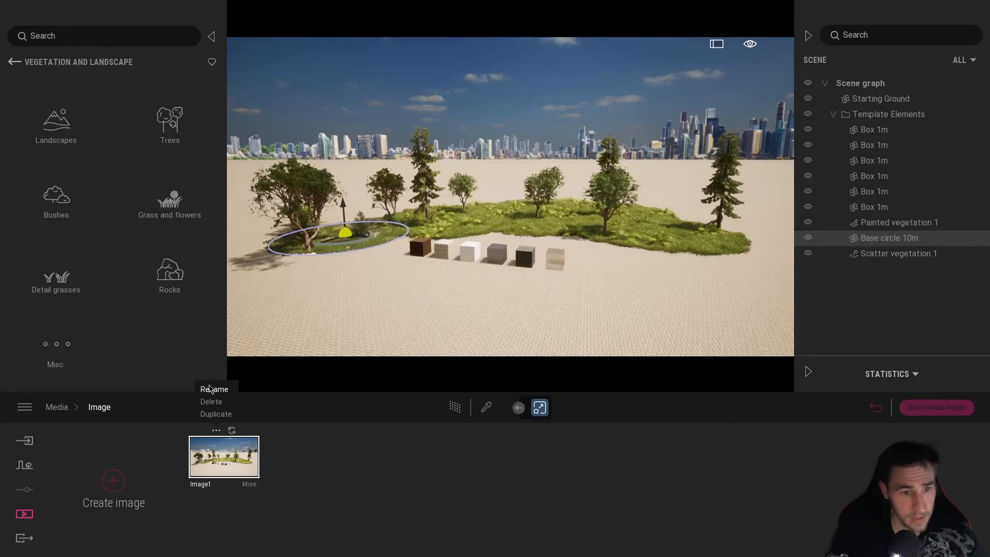
click(213, 388)
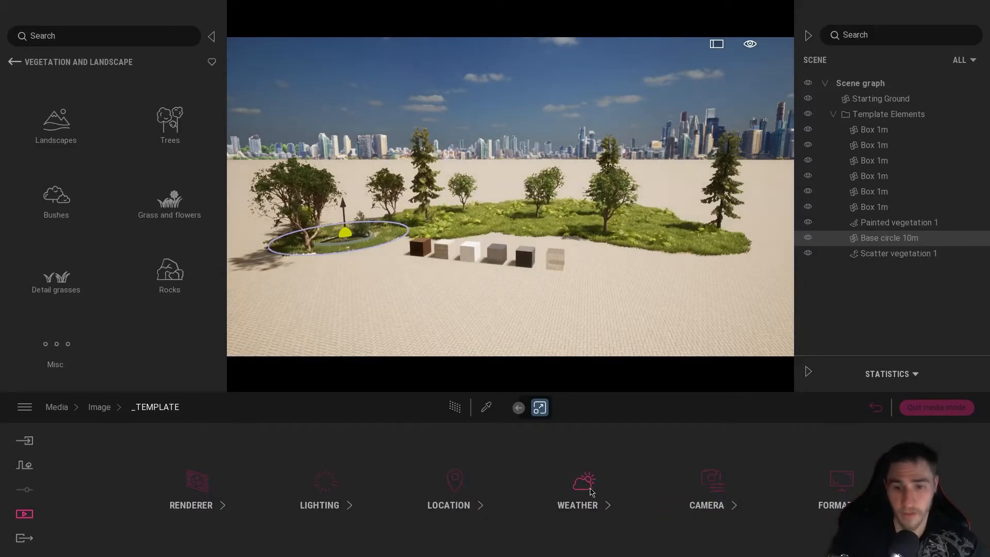
Set the _TEMPLATE image's weather to rain and review its camera depth-of-field settings.
click(577, 489)
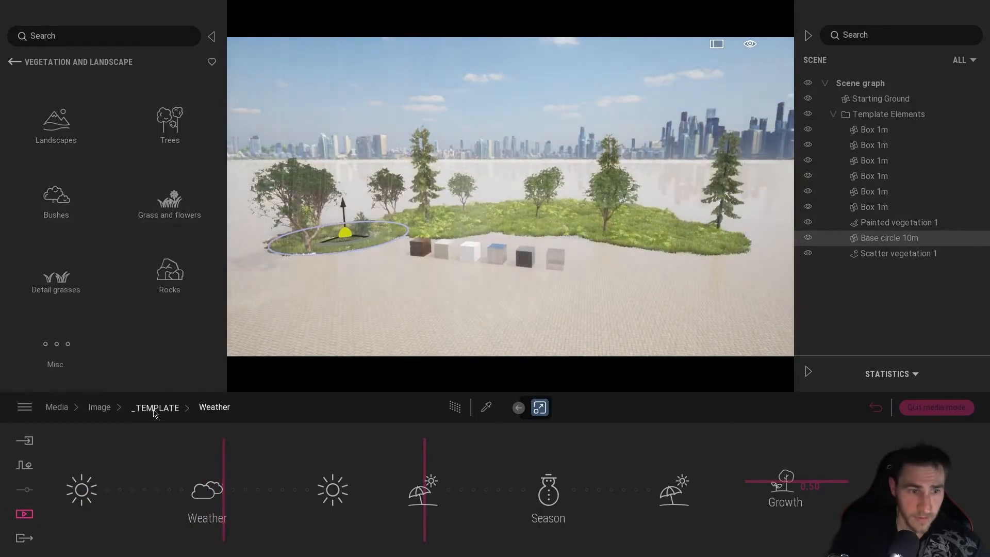
click(506, 407)
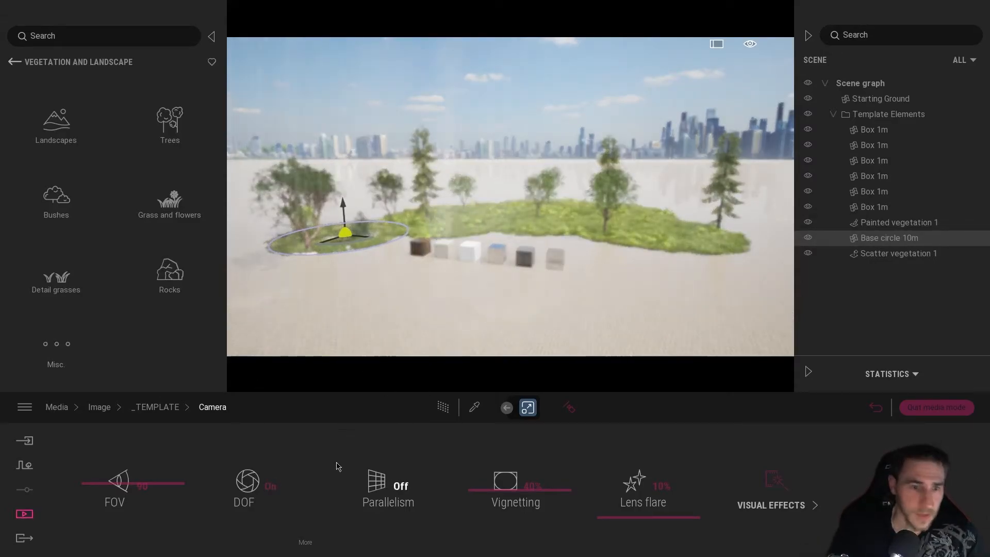
click(244, 490)
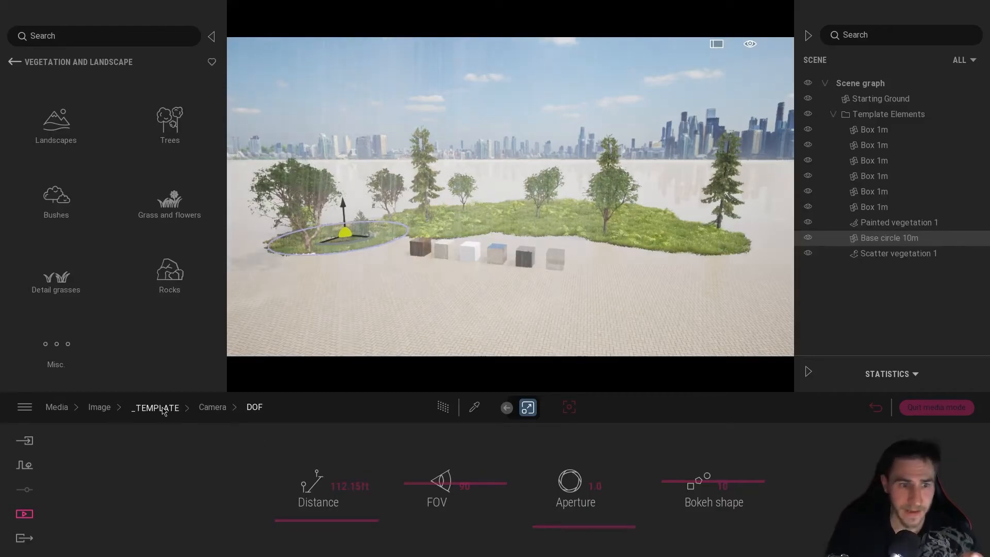
click(99, 407)
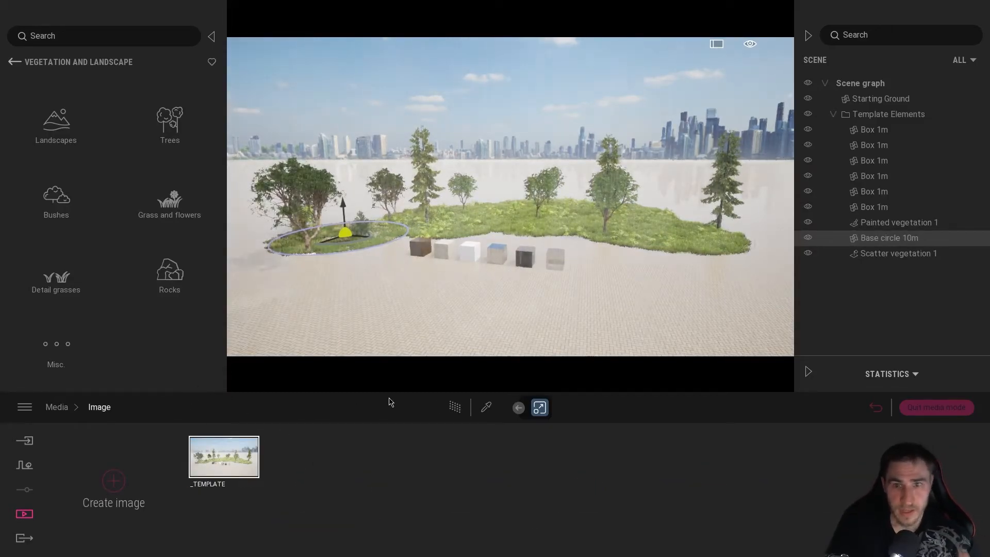
Browse the Export settings and collapse the Template Elements folder in the scene graph.
click(56, 406)
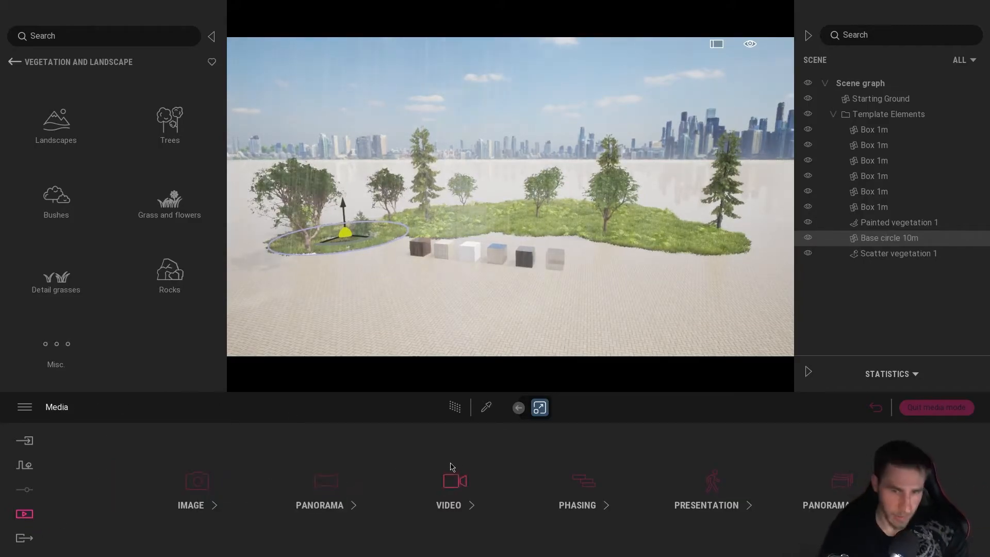
mouse_move(712, 486)
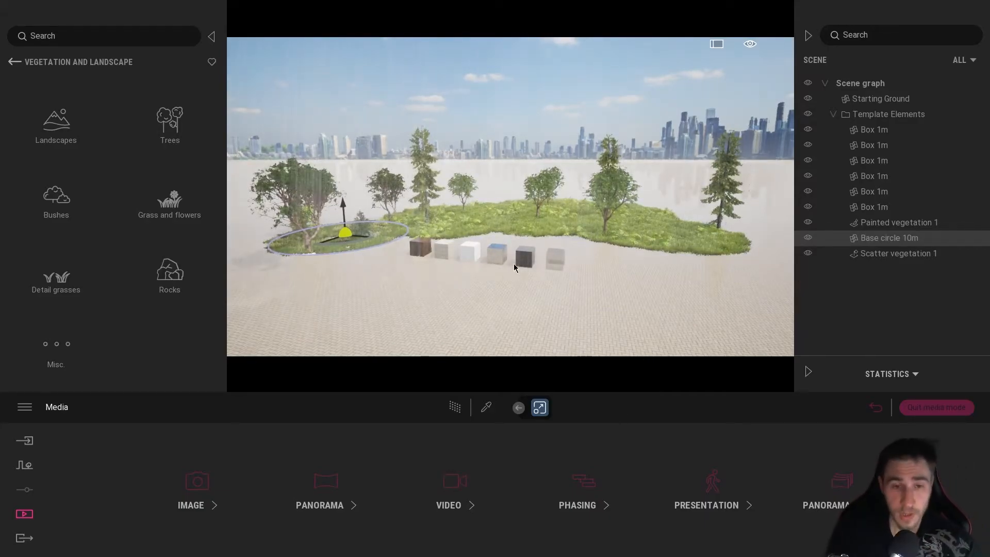
click(24, 538)
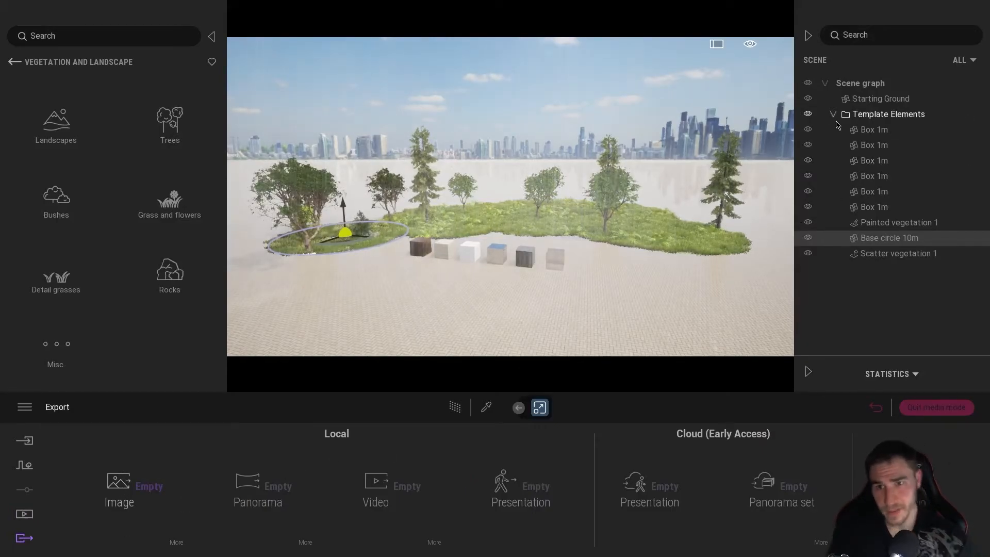
click(833, 114)
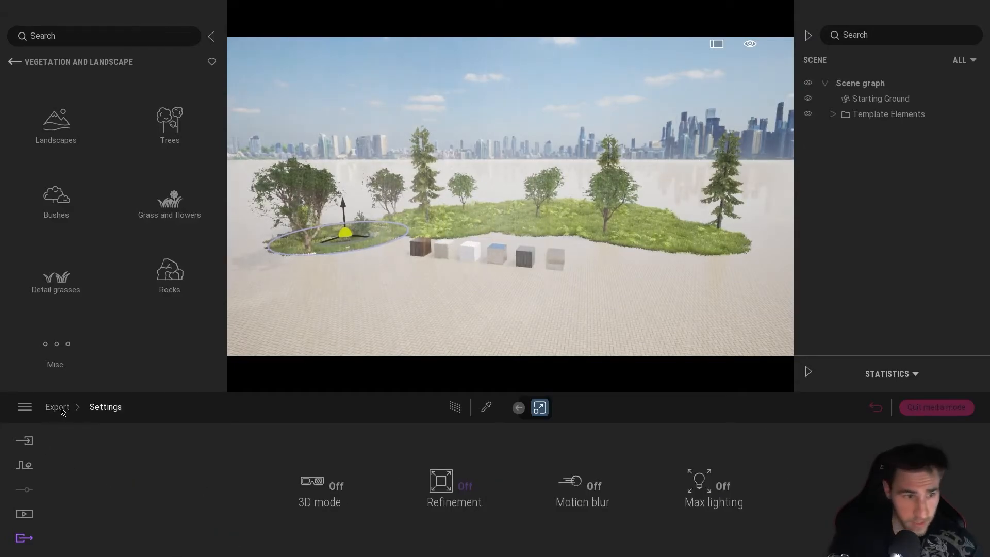
click(57, 407)
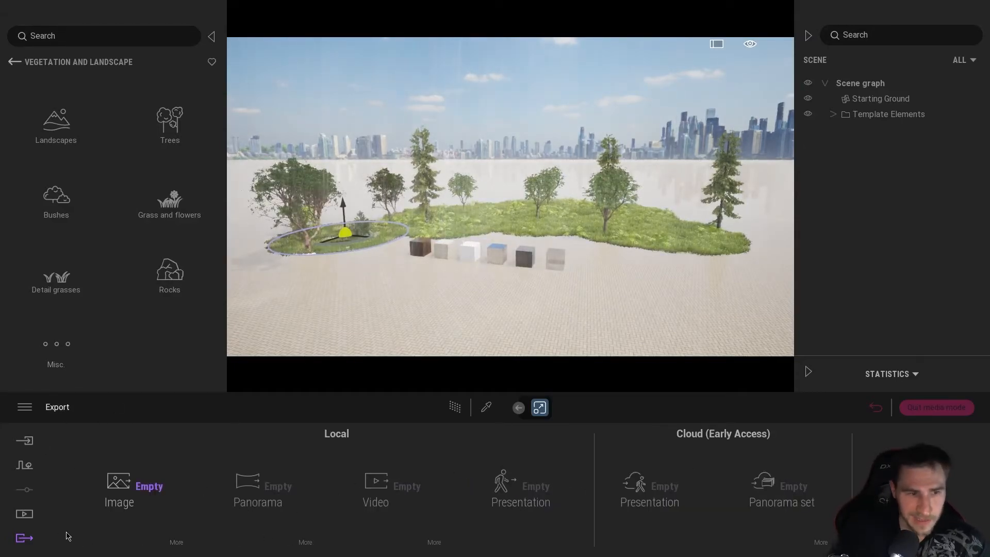
click(24, 514)
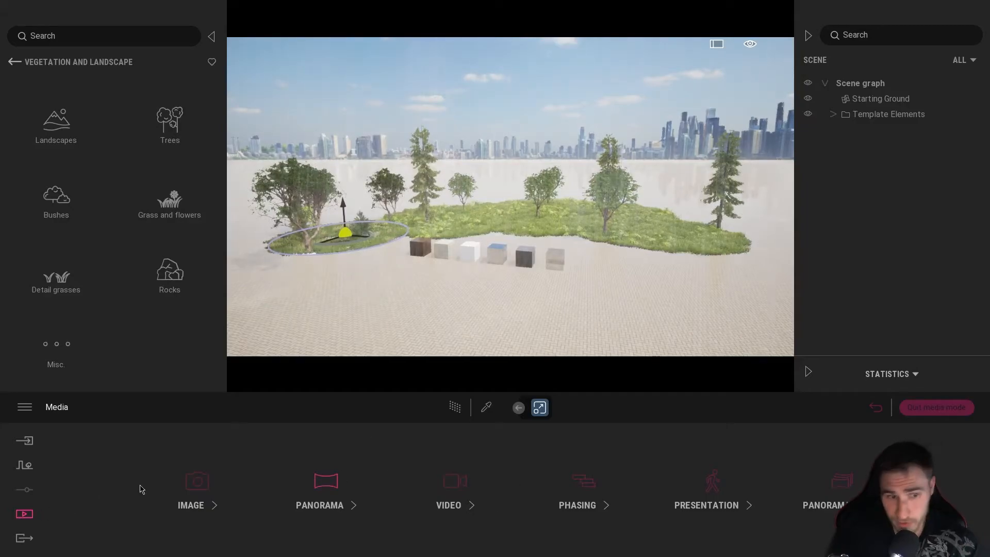
Set the _TEMPLATE image's Format output size to 4K UHD 3840x2160.
click(191, 491)
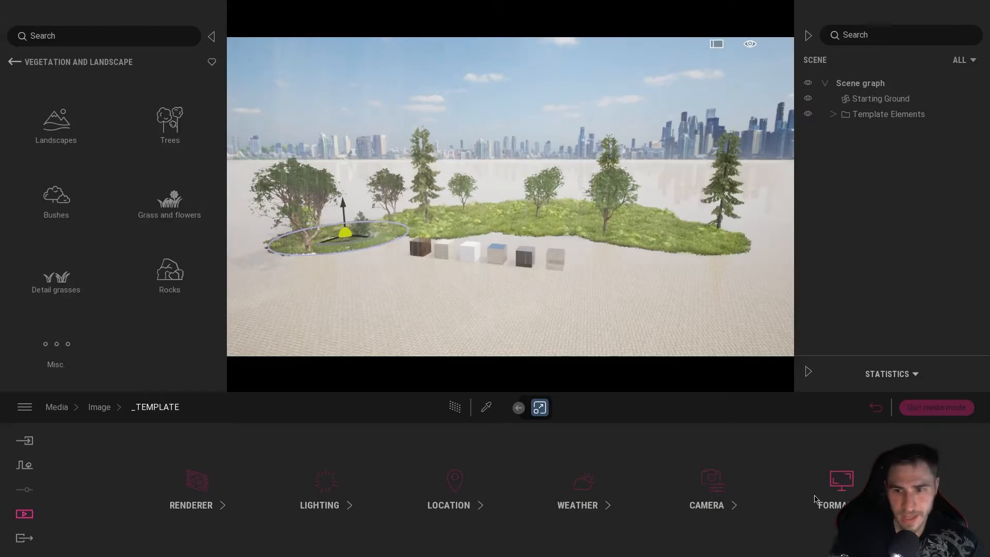
click(834, 490)
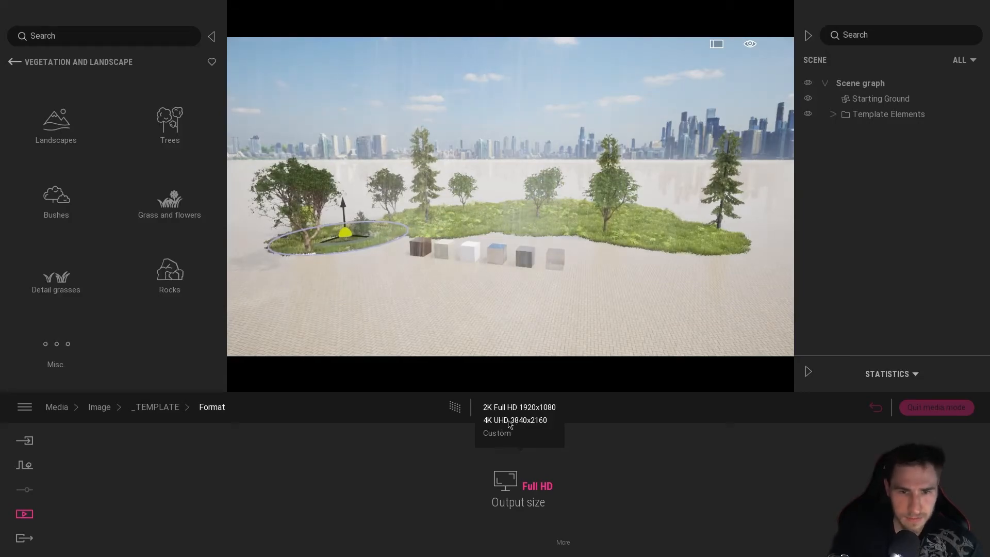
click(515, 420)
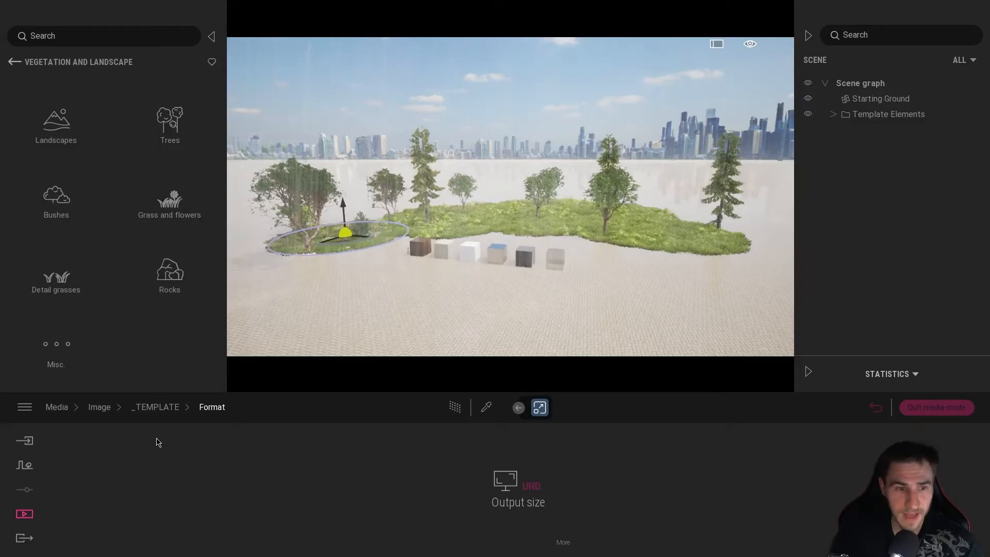
click(155, 407)
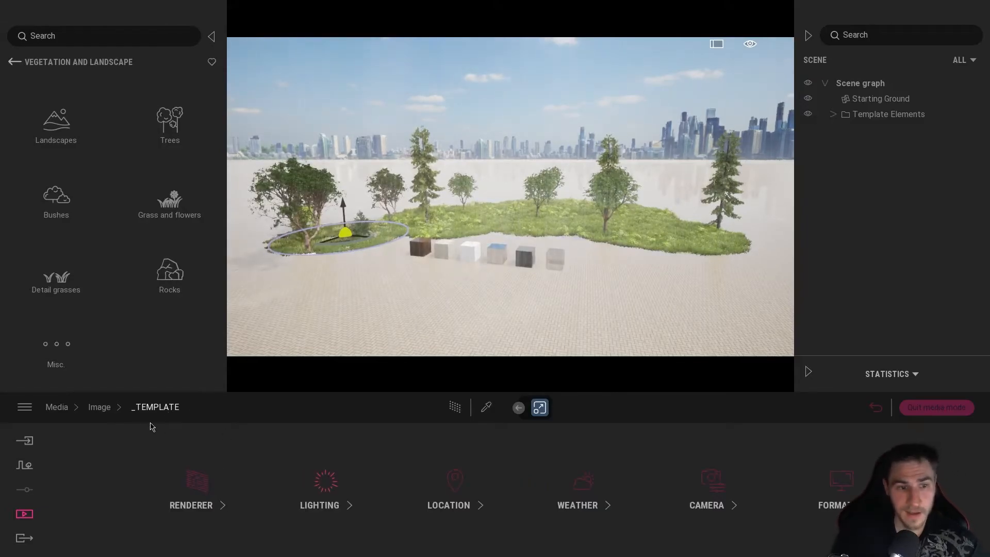
click(99, 407)
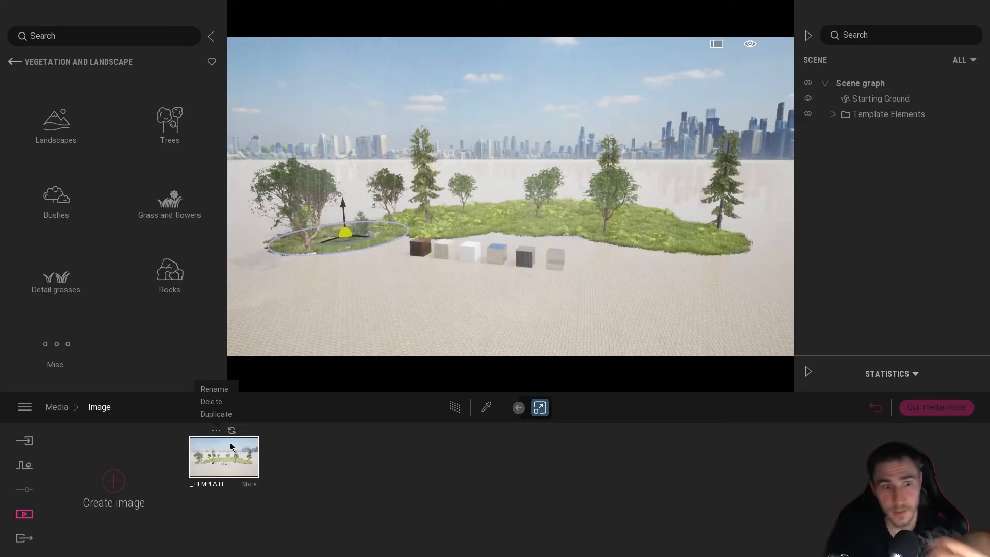
Duplicate the _TEMPLATE image, select the copy, and look over the Export settings.
click(216, 414)
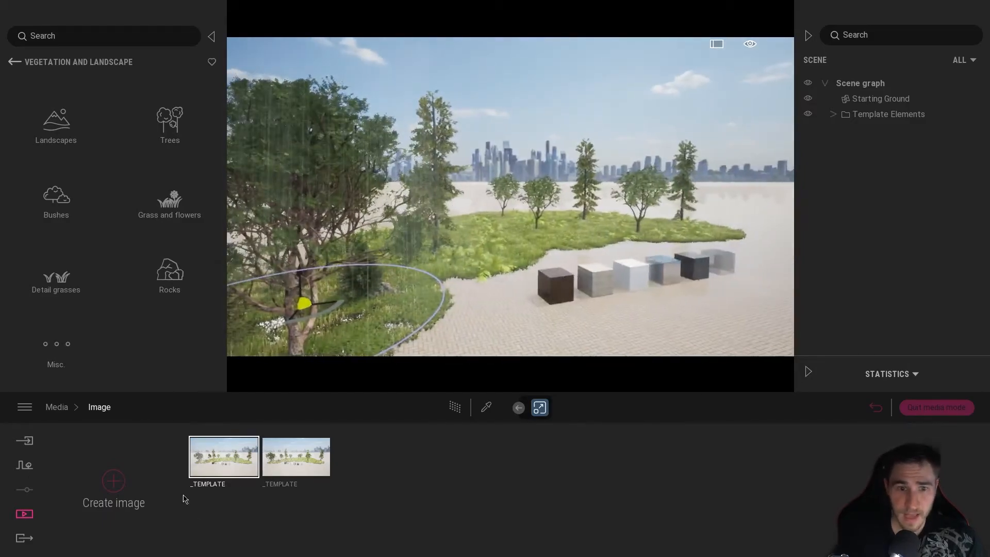
click(295, 456)
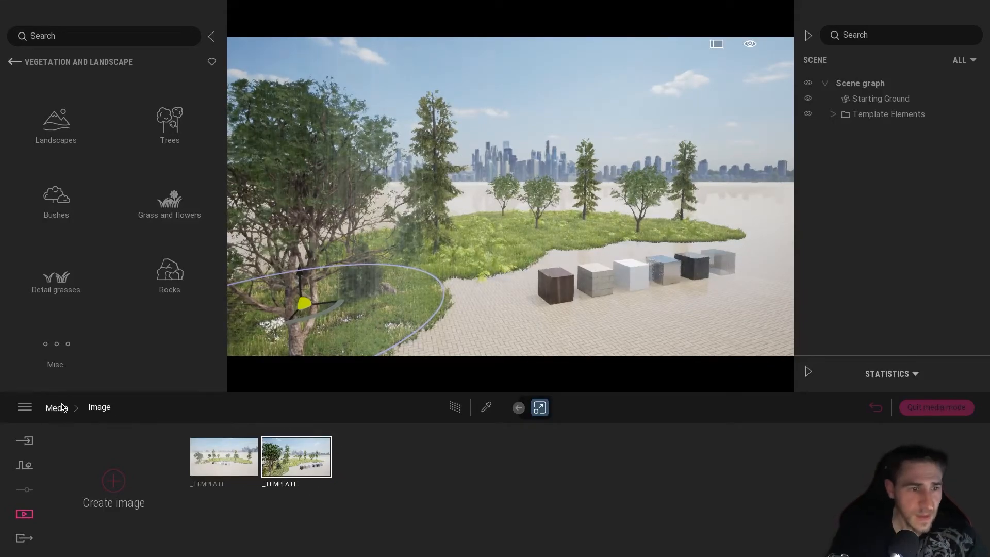
click(56, 407)
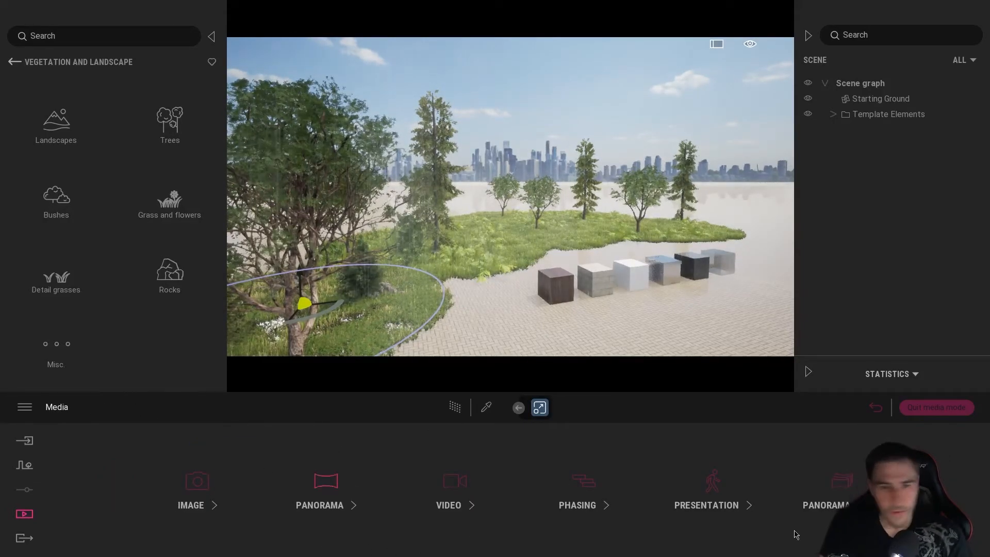
click(24, 537)
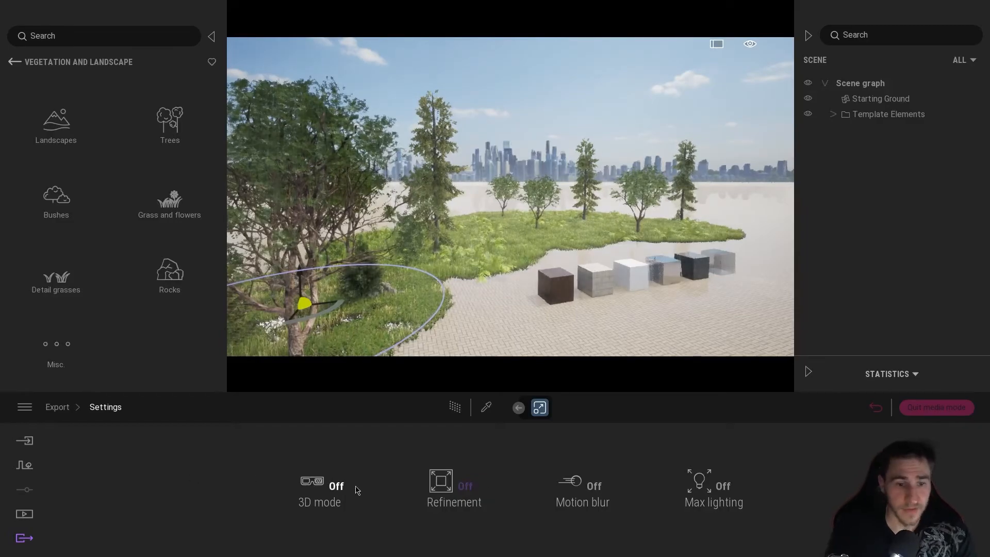
click(57, 407)
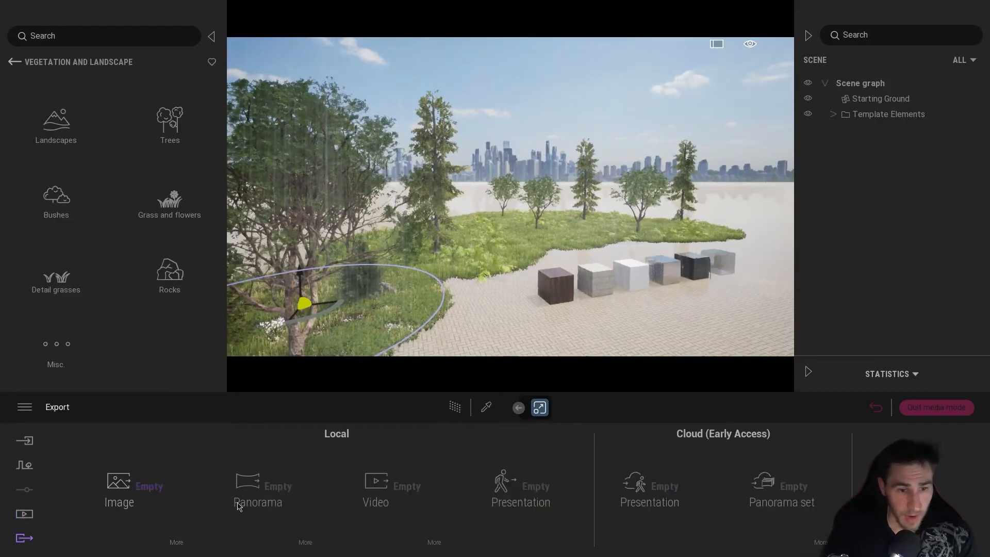
click(24, 513)
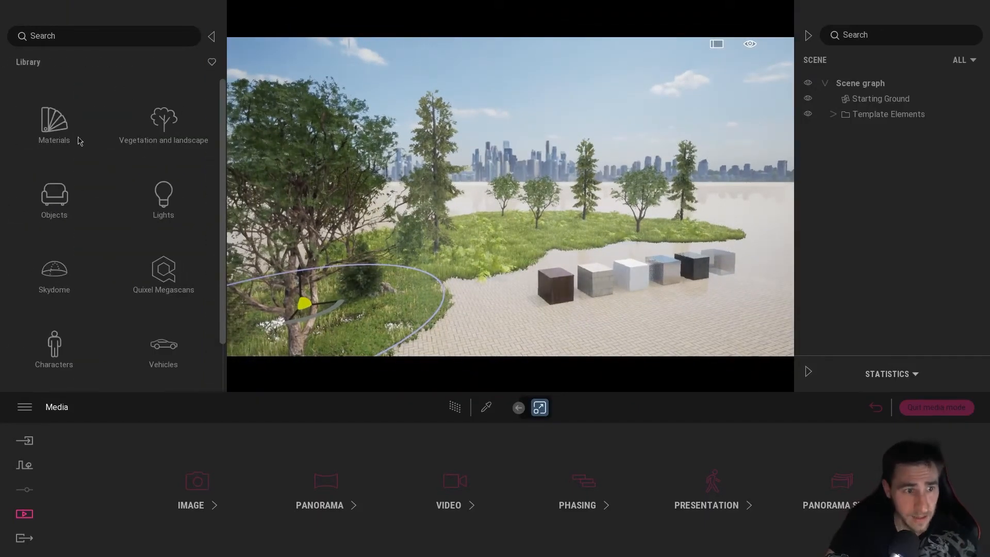
Place a Box Reflection Probe from Tools > Reflection Probes over the cubes and select it.
scroll(down, 3)
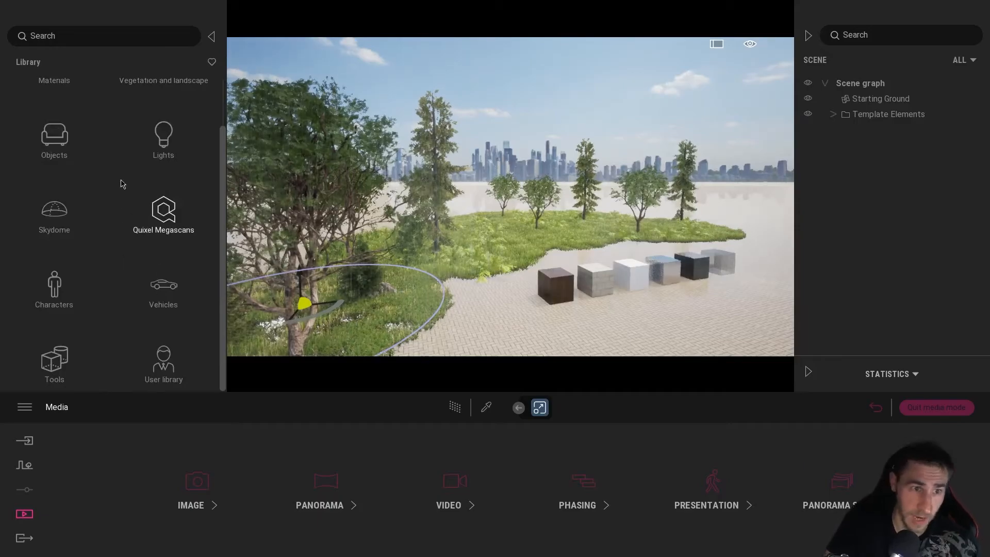
click(53, 363)
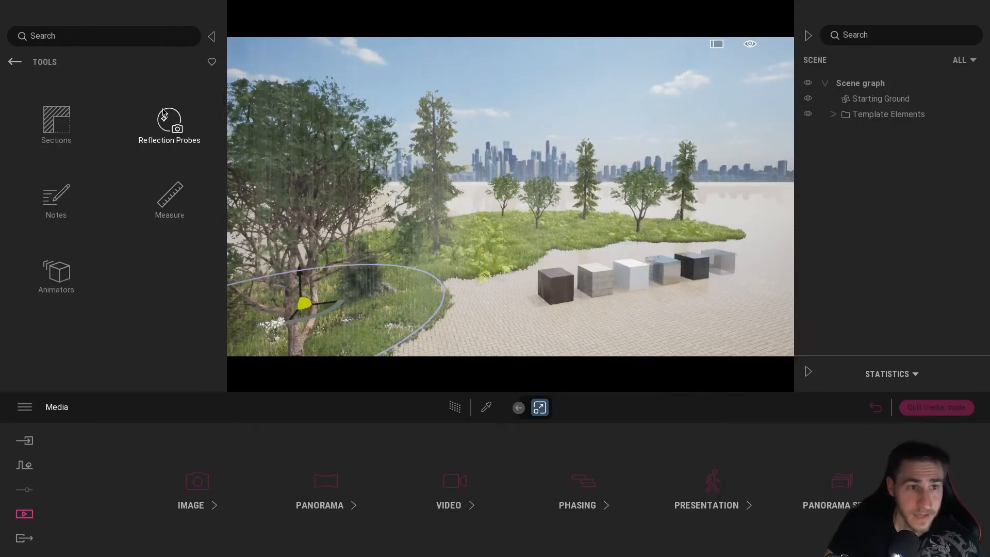
click(168, 125)
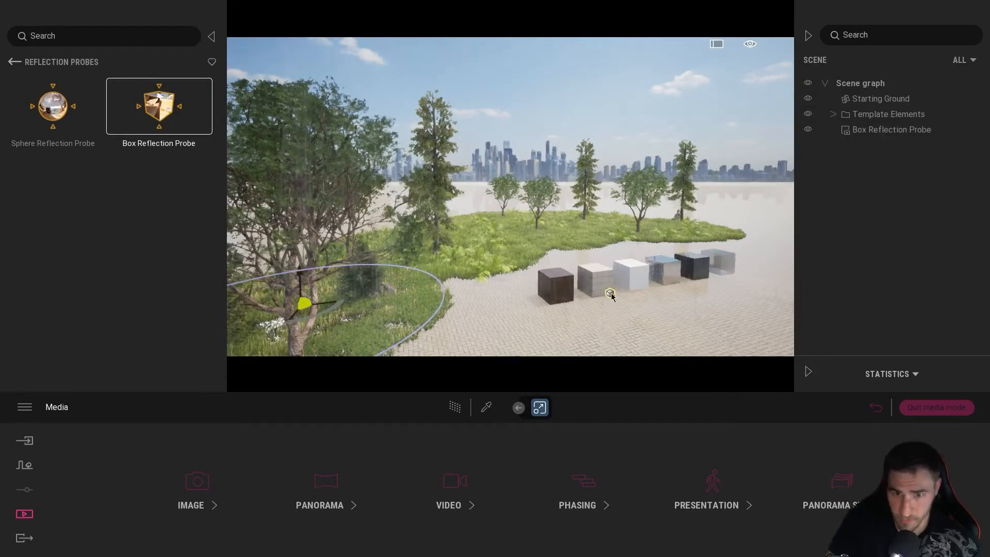
click(608, 291)
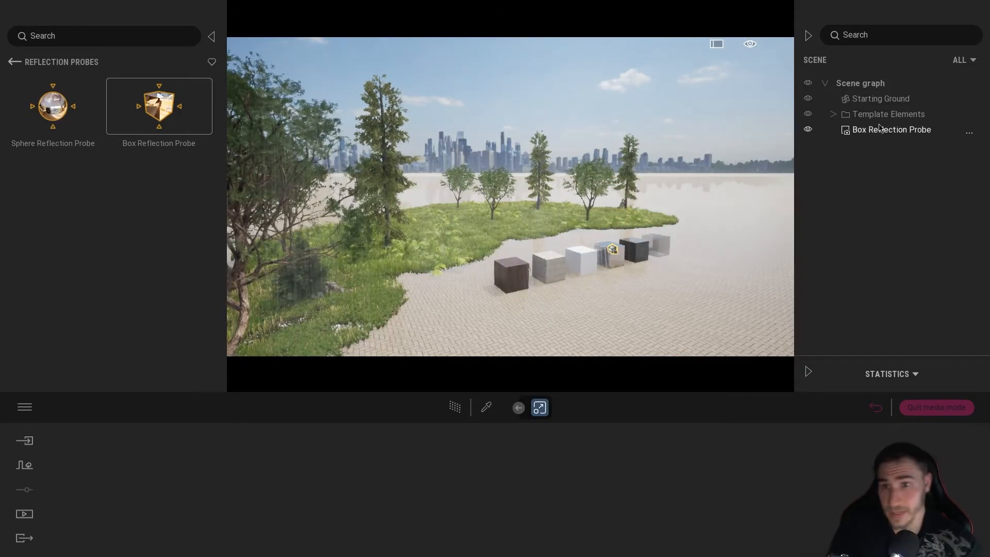
click(891, 130)
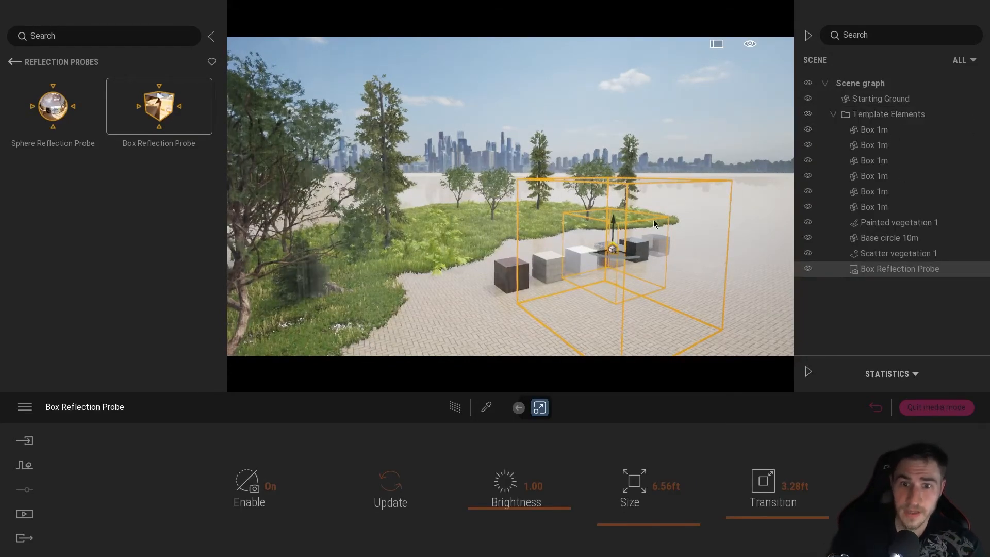